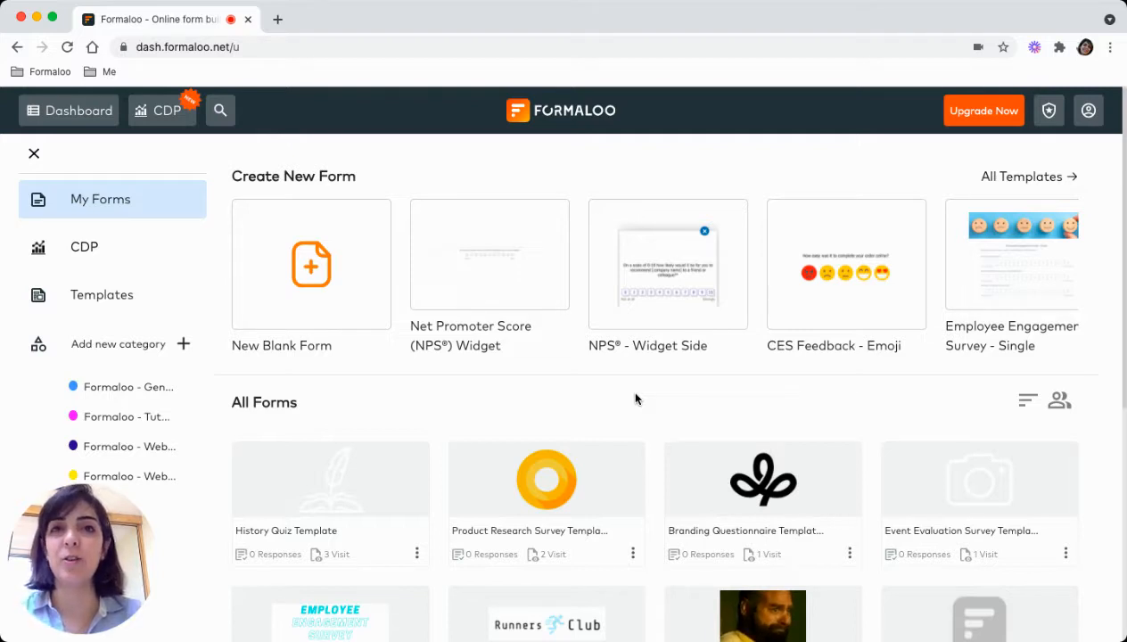
pyautogui.moveTo(319, 148)
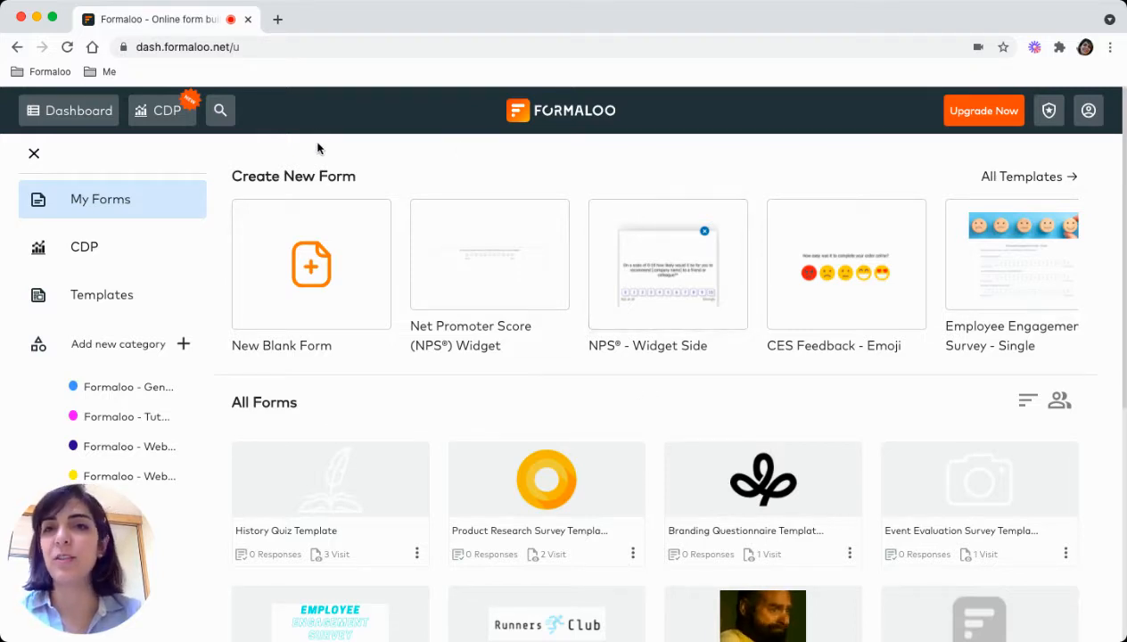
pyautogui.moveTo(141, 77)
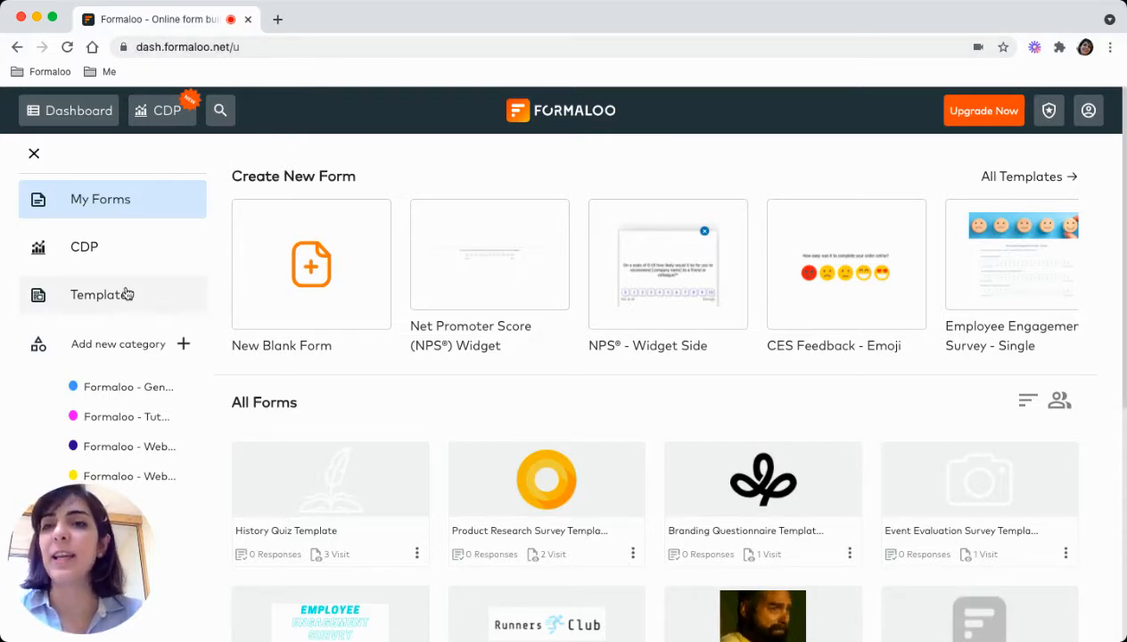
# Browse the Templates gallery to the History Quiz Template preview
pyautogui.click(102, 294)
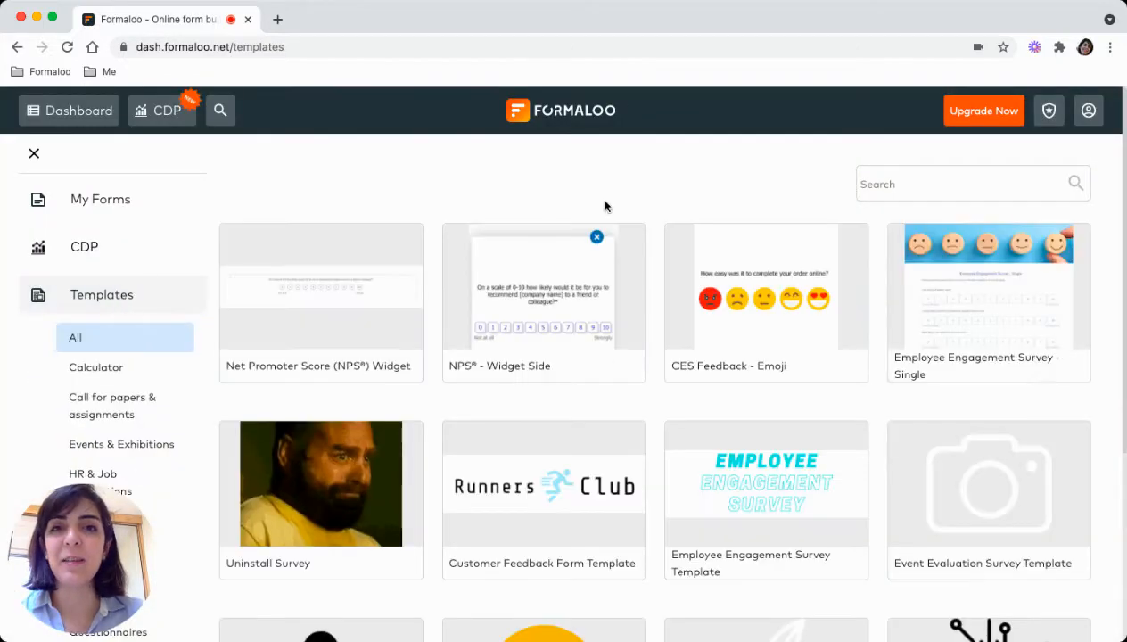
pyautogui.scroll(-3)
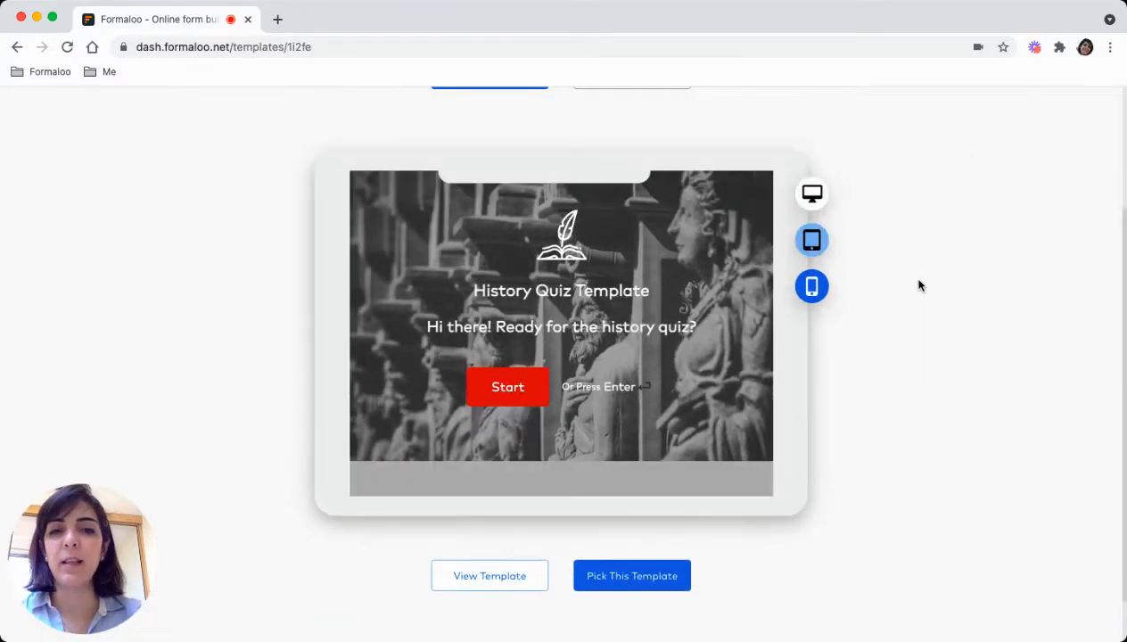
# Pick the History Quiz Template and review its editor settings down to Add Field
pyautogui.click(811, 286)
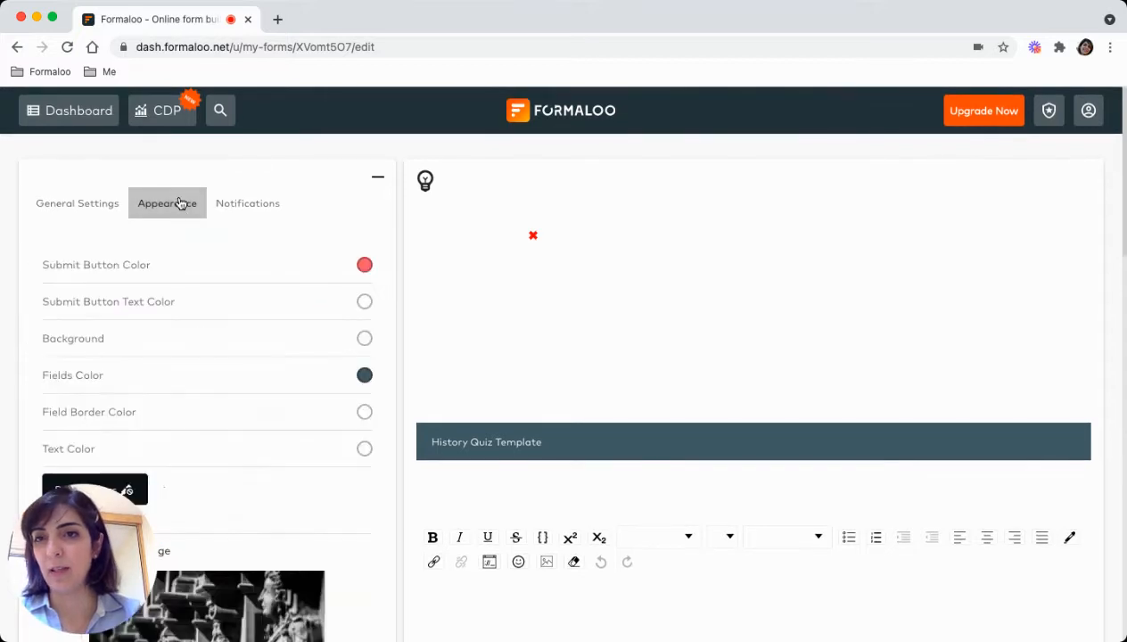
pyautogui.scroll(-3)
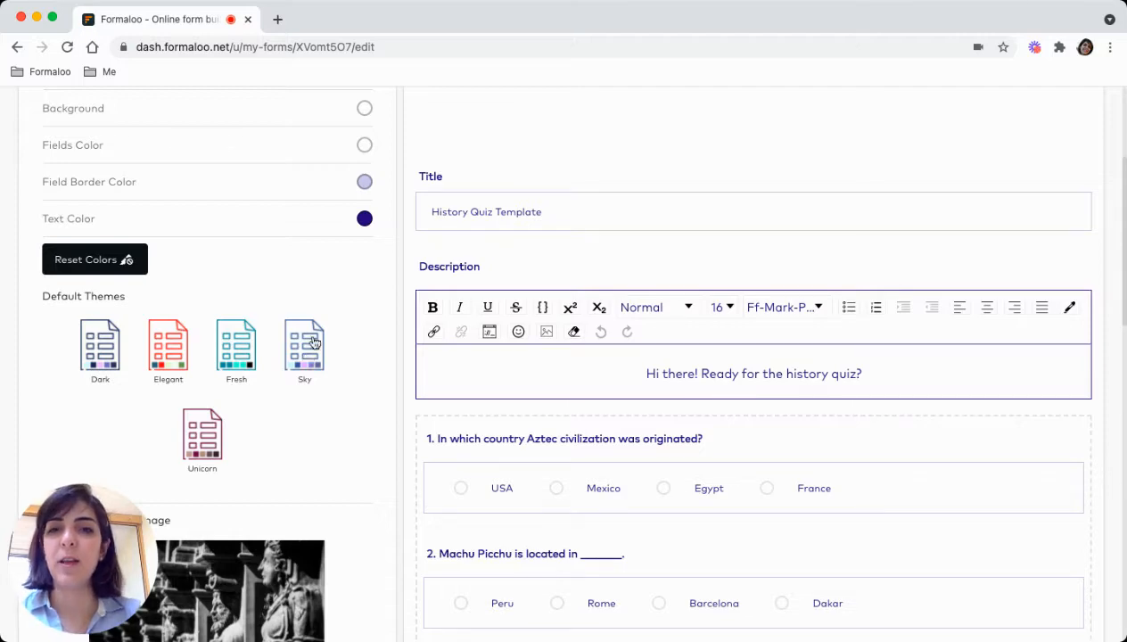
pyautogui.scroll(-3)
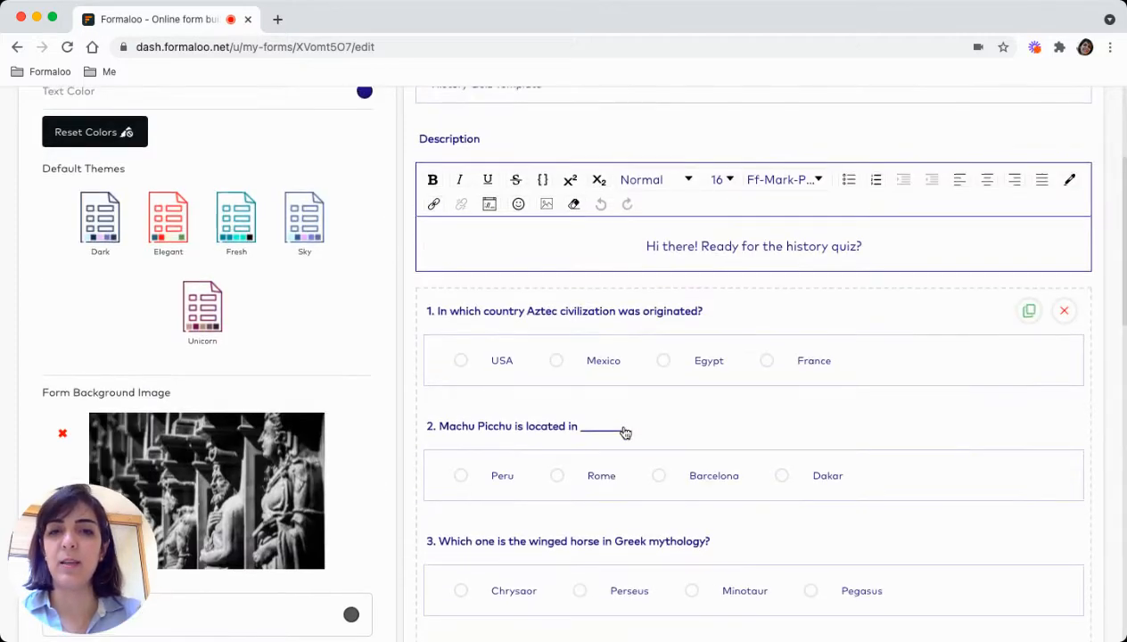
pyautogui.scroll(-3)
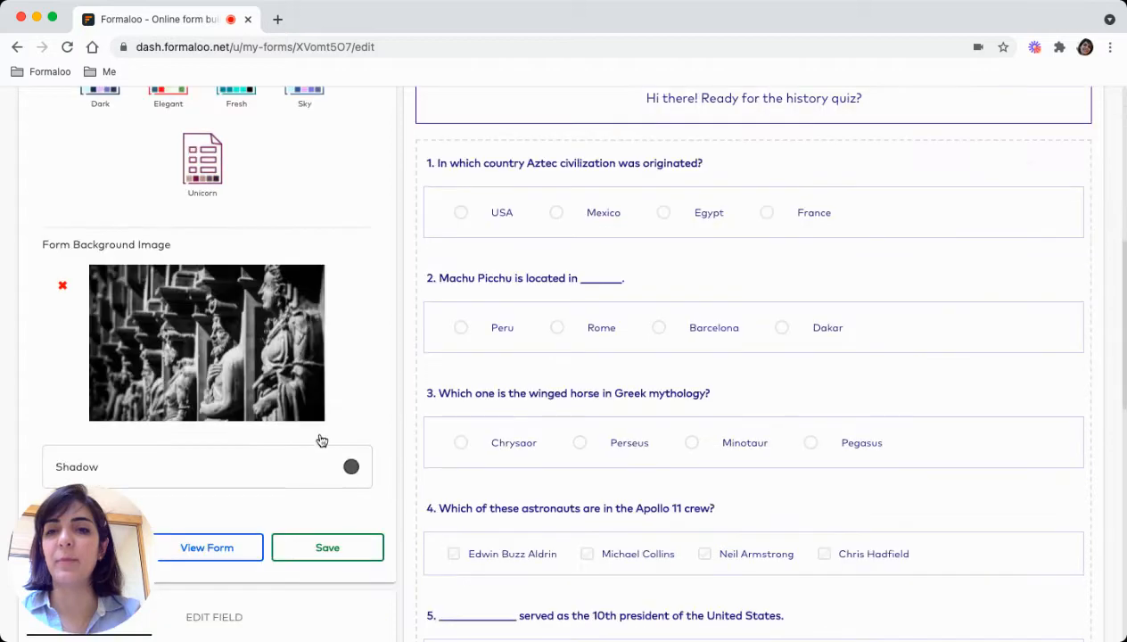
pyautogui.scroll(3)
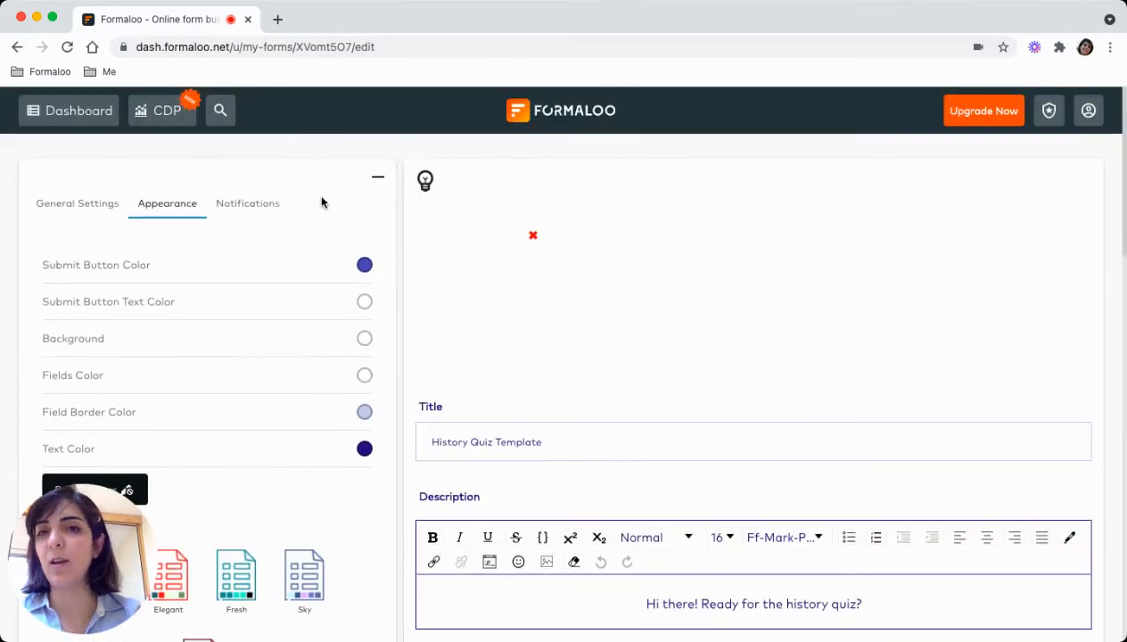
pyautogui.moveTo(121, 194)
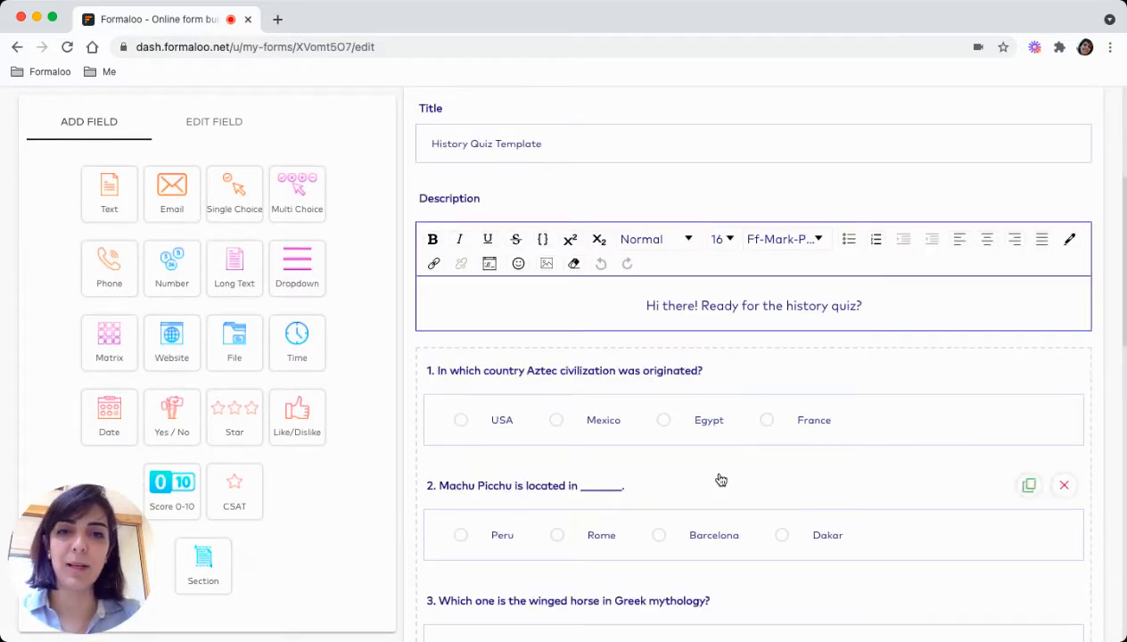
# Open the Aztec question's Edit Field panel and scroll to its answer options
pyautogui.click(564, 370)
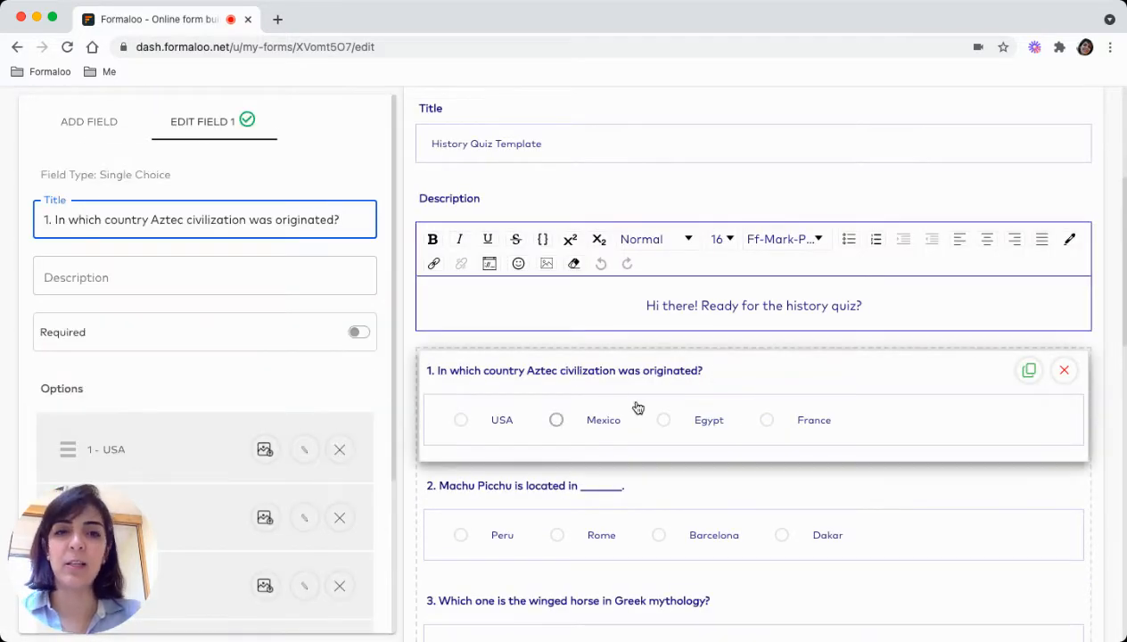
pyautogui.scroll(-3)
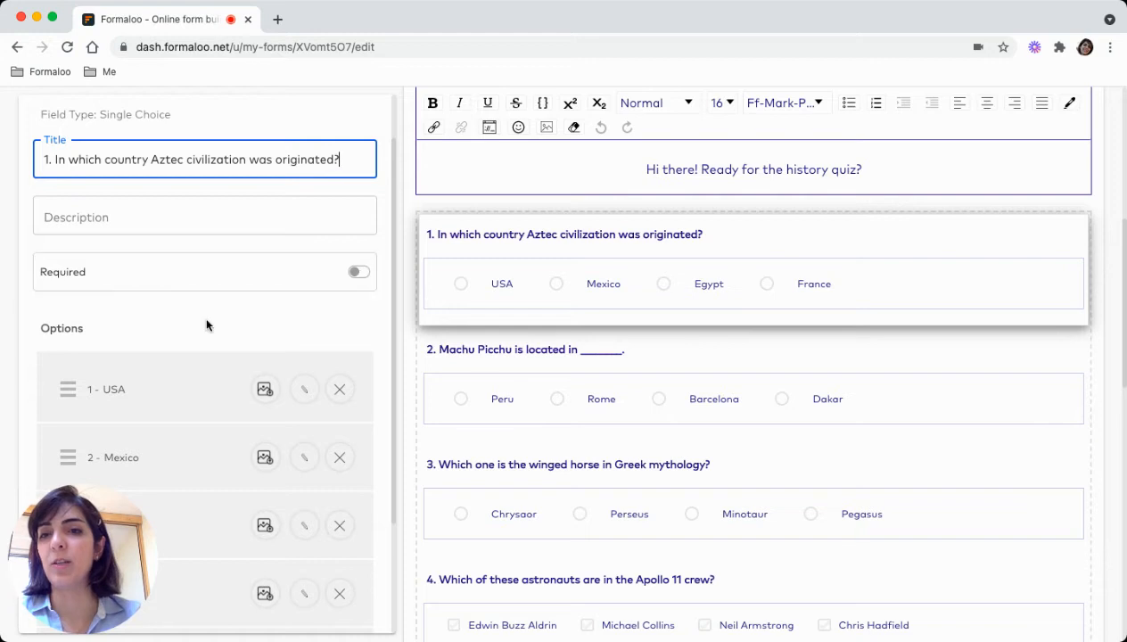
pyautogui.scroll(-3)
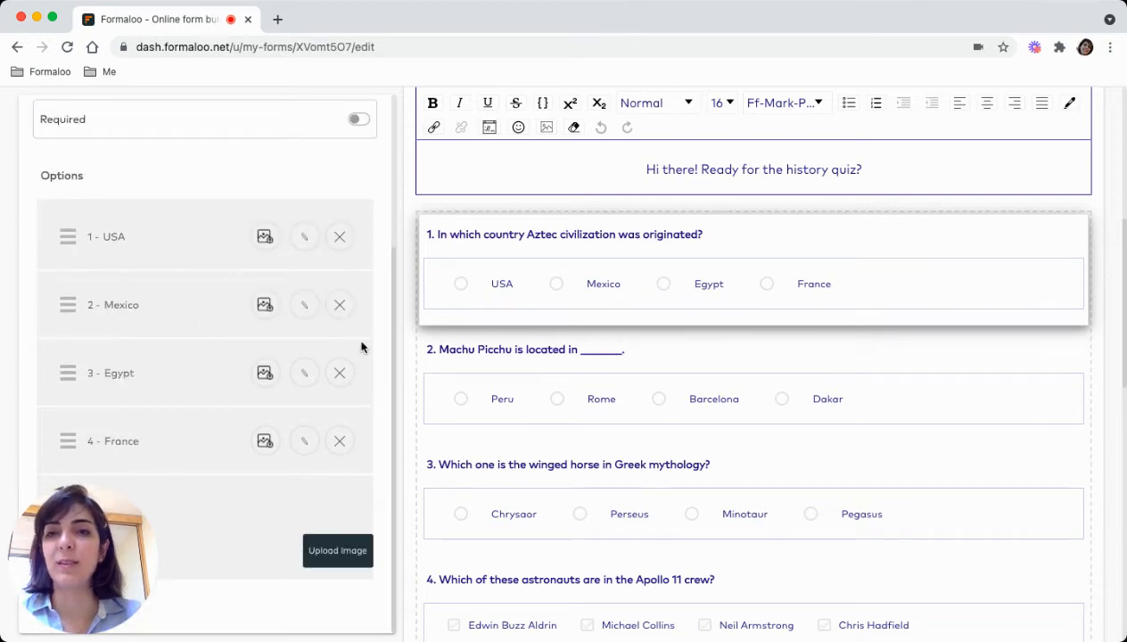
pyautogui.moveTo(220, 500)
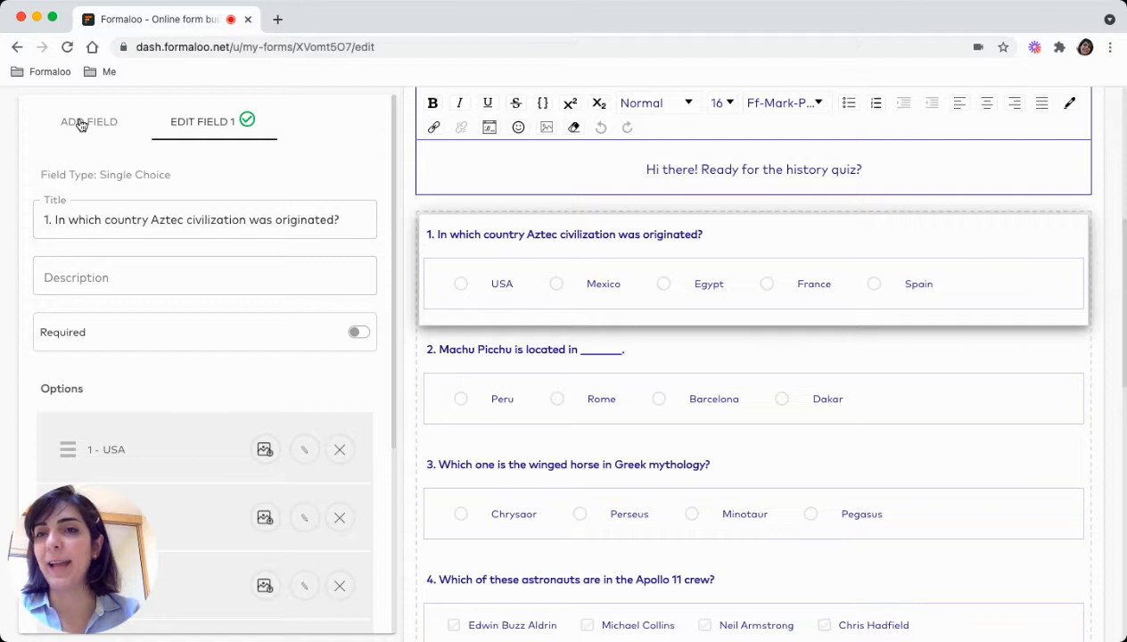
# Add a Single Choice field and scroll to the new blank ninth question
pyautogui.click(88, 121)
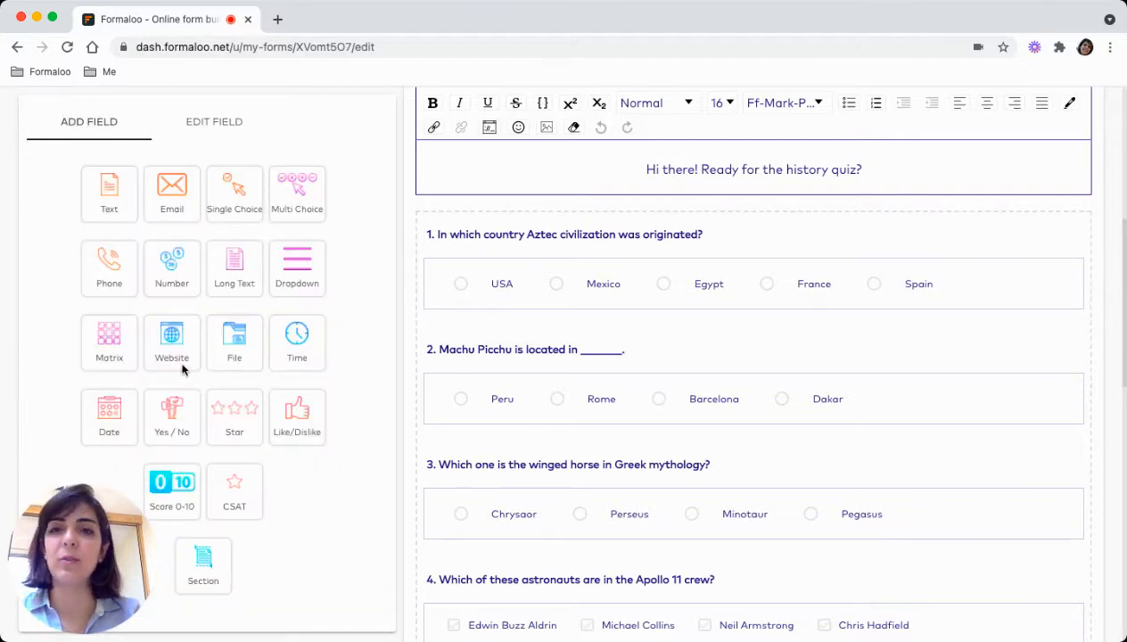
pyautogui.moveTo(81, 333)
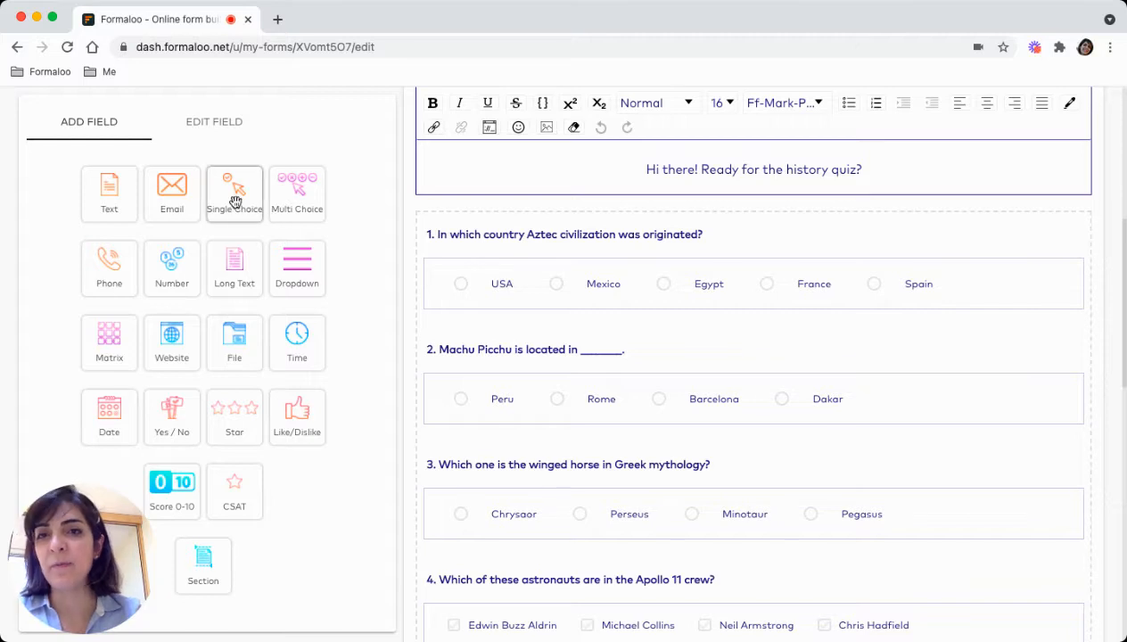
pyautogui.click(235, 193)
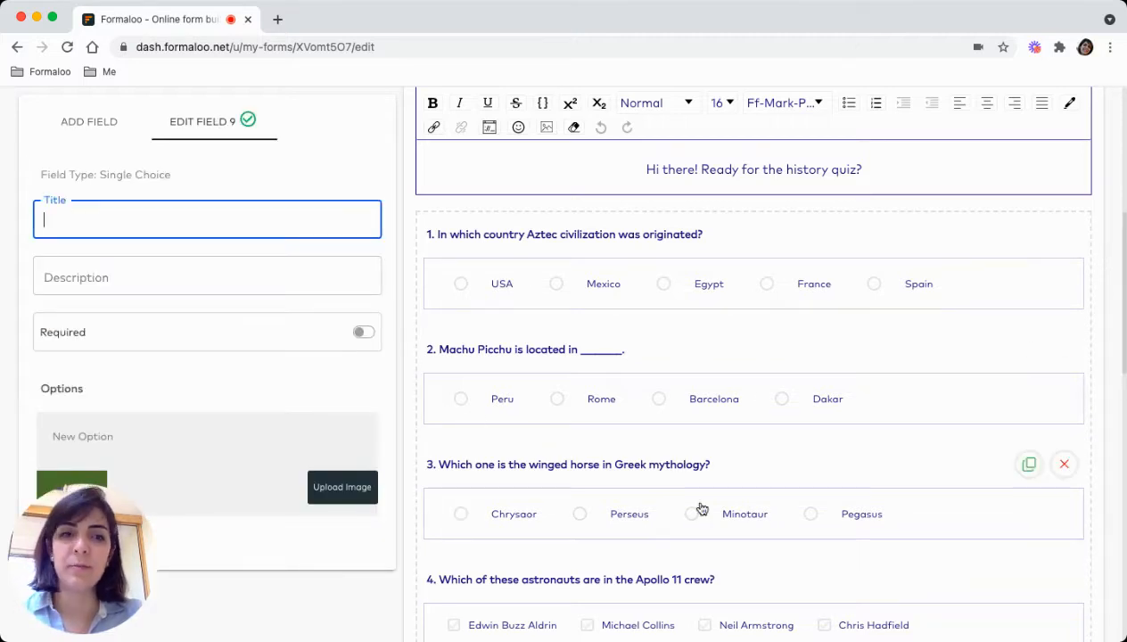
pyautogui.scroll(-3)
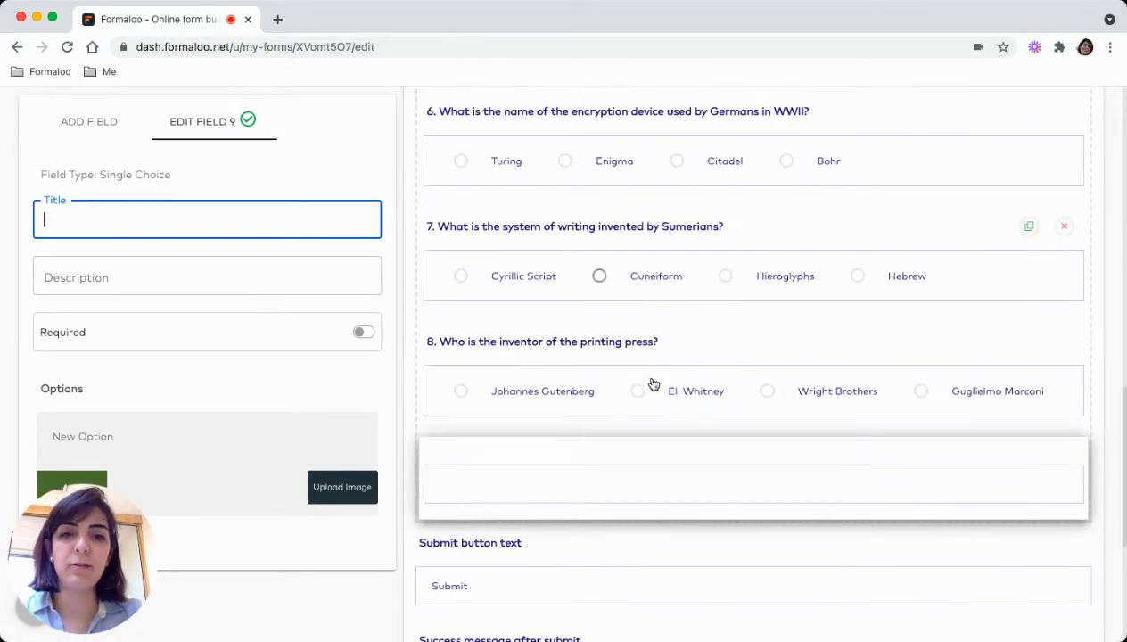
pyautogui.scroll(3)
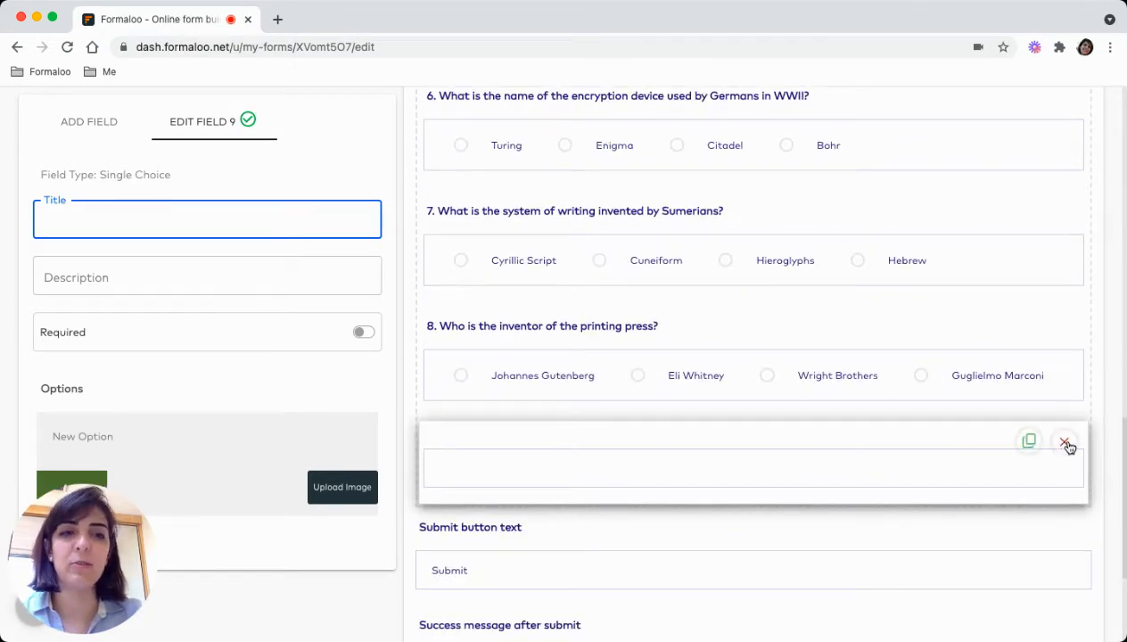
pyautogui.moveTo(755, 290)
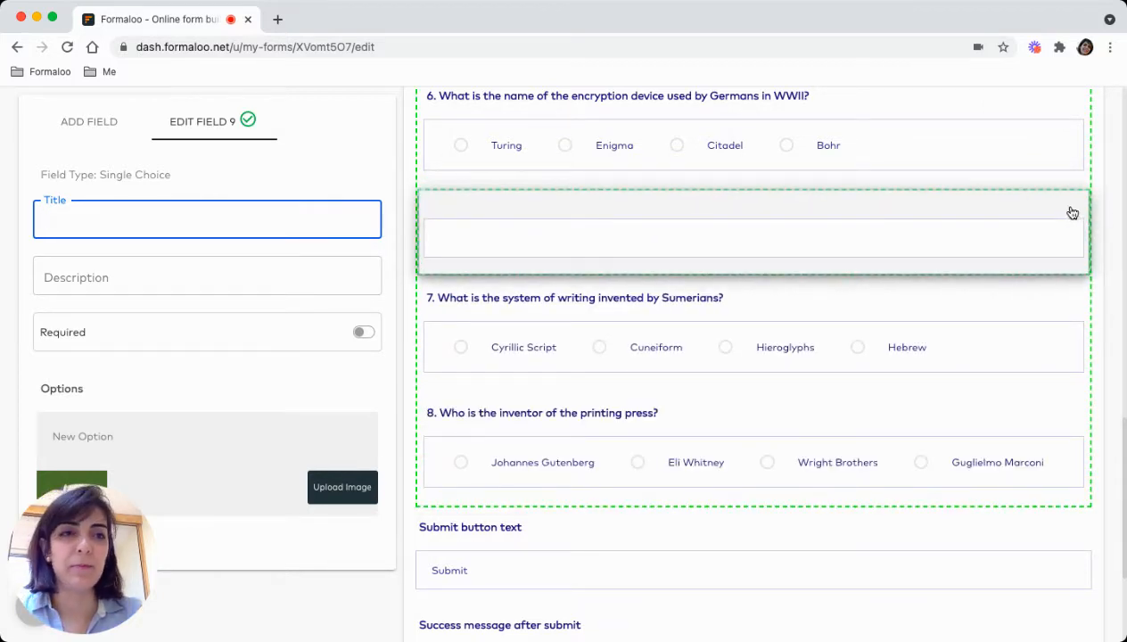
# Drag a Text field between questions 6 and 7, title it 'question', make it required
pyautogui.click(1072, 213)
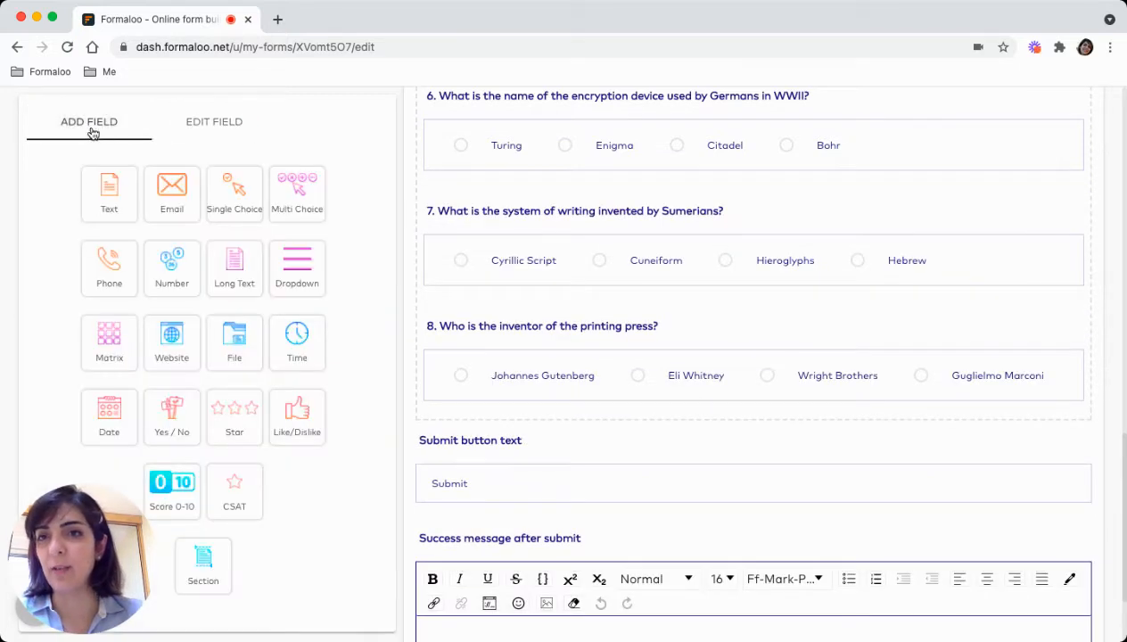
pyautogui.moveTo(109, 184); pyautogui.dragTo(594, 214)
pyautogui.write('ques')
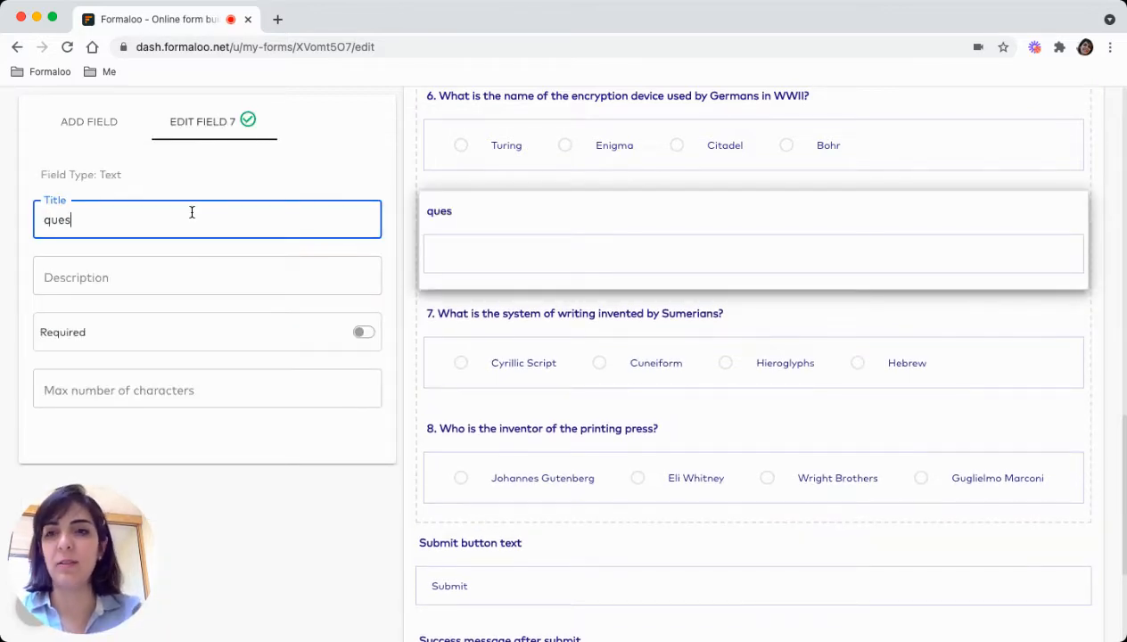
pyautogui.write('tion')
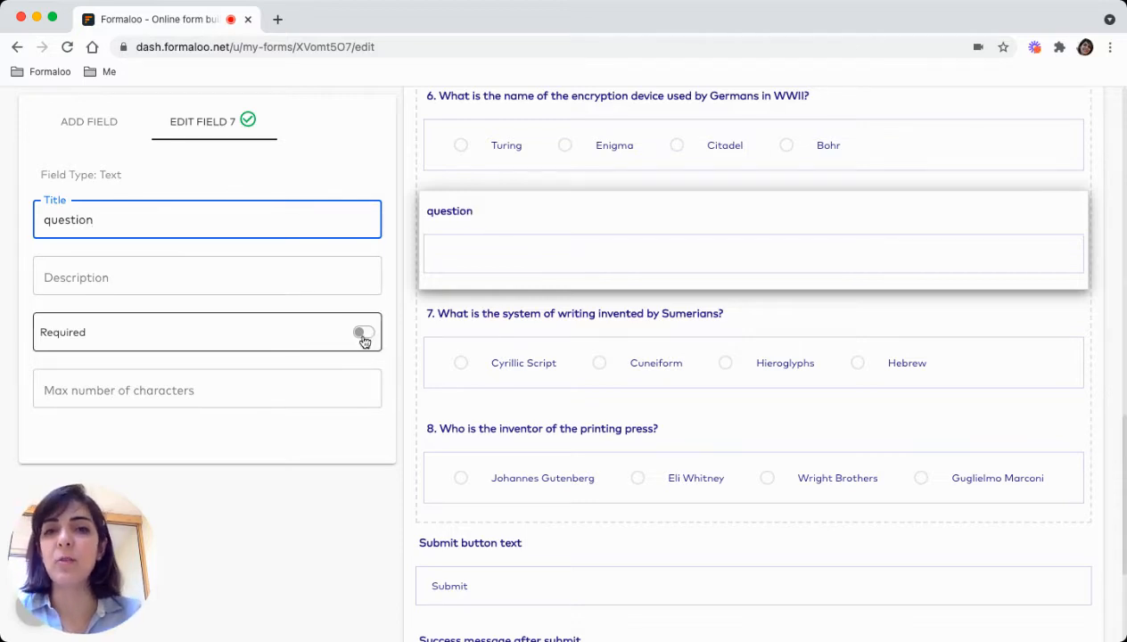
pyautogui.click(364, 331)
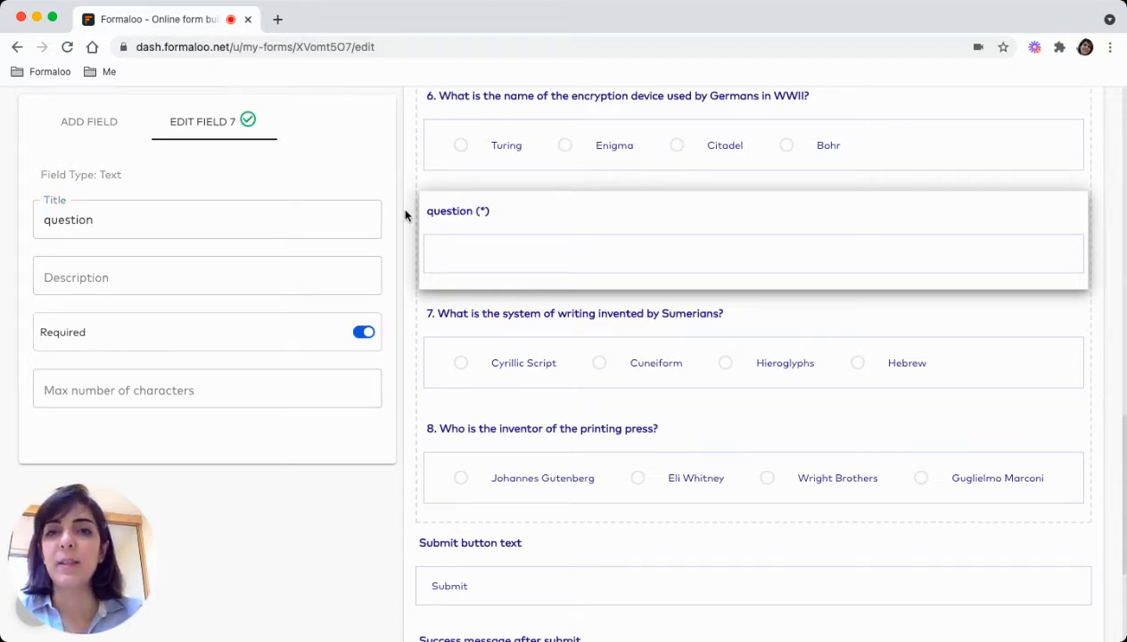
pyautogui.scroll(3)
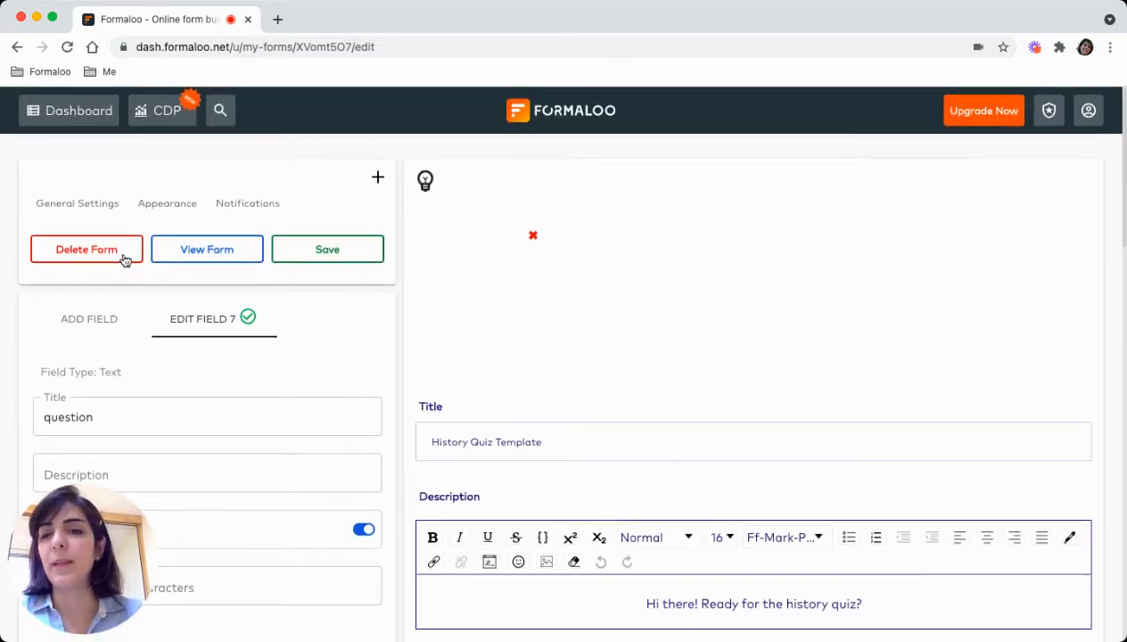
# Open the published History Quiz Template - Copy in a new tab via View Form
pyautogui.click(205, 249)
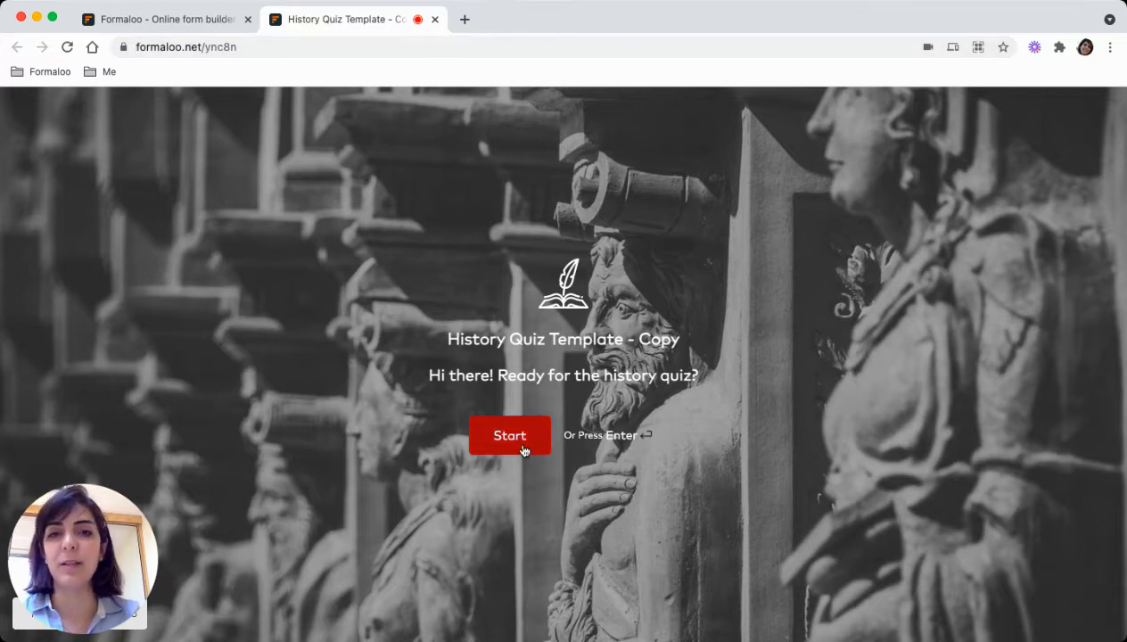
# Start the live quiz, answer the Aztec question, and return to the editor
pyautogui.click(509, 435)
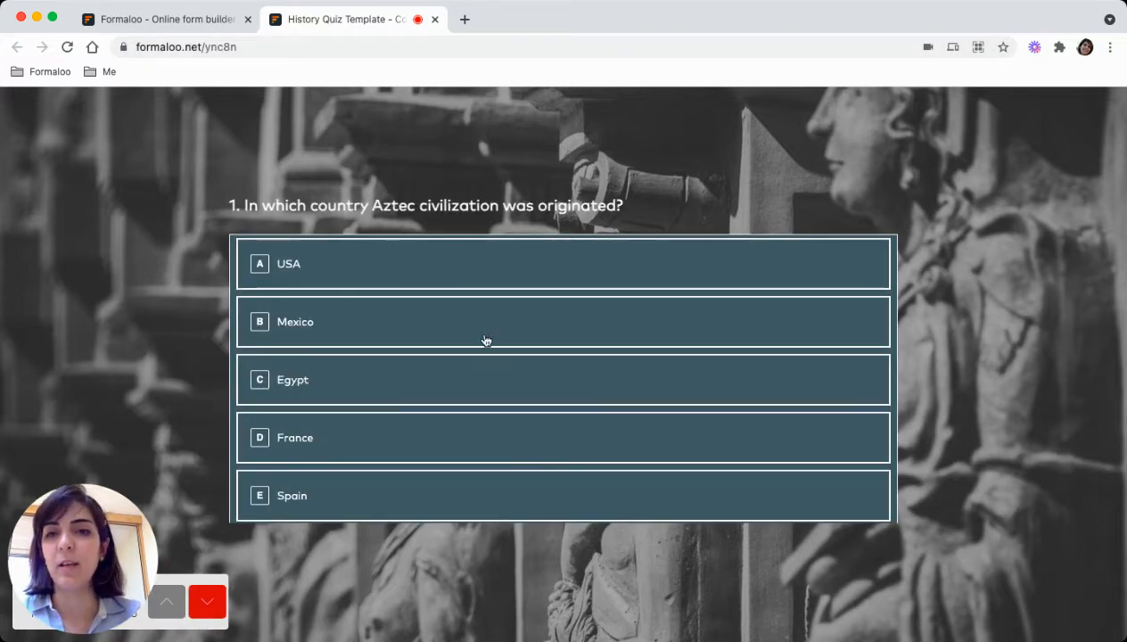
pyautogui.click(207, 601)
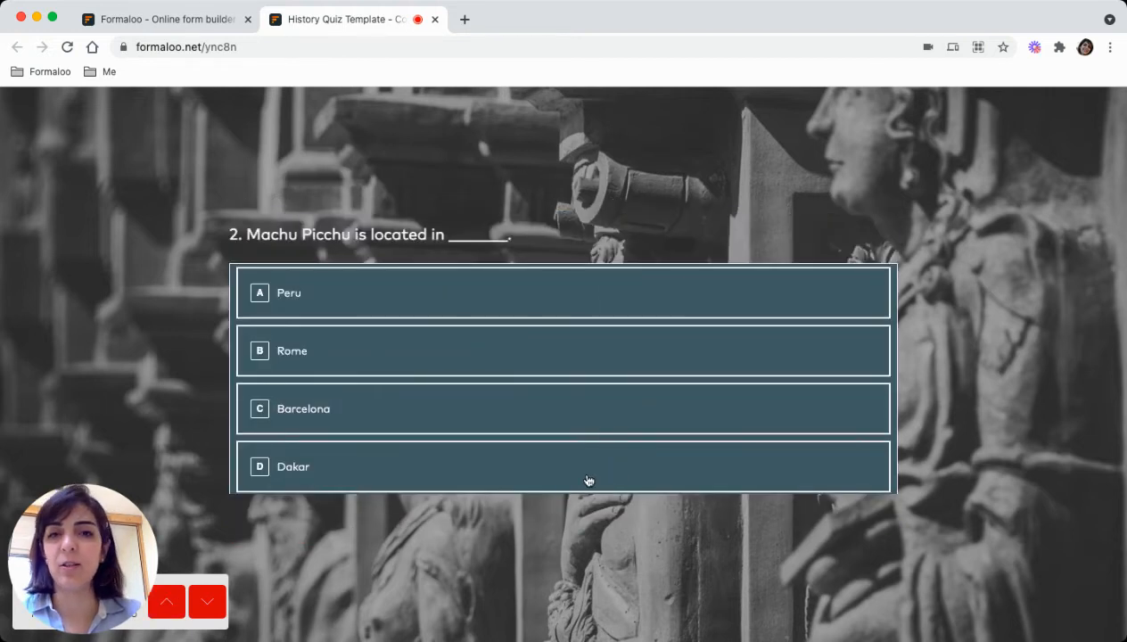
pyautogui.click(207, 600)
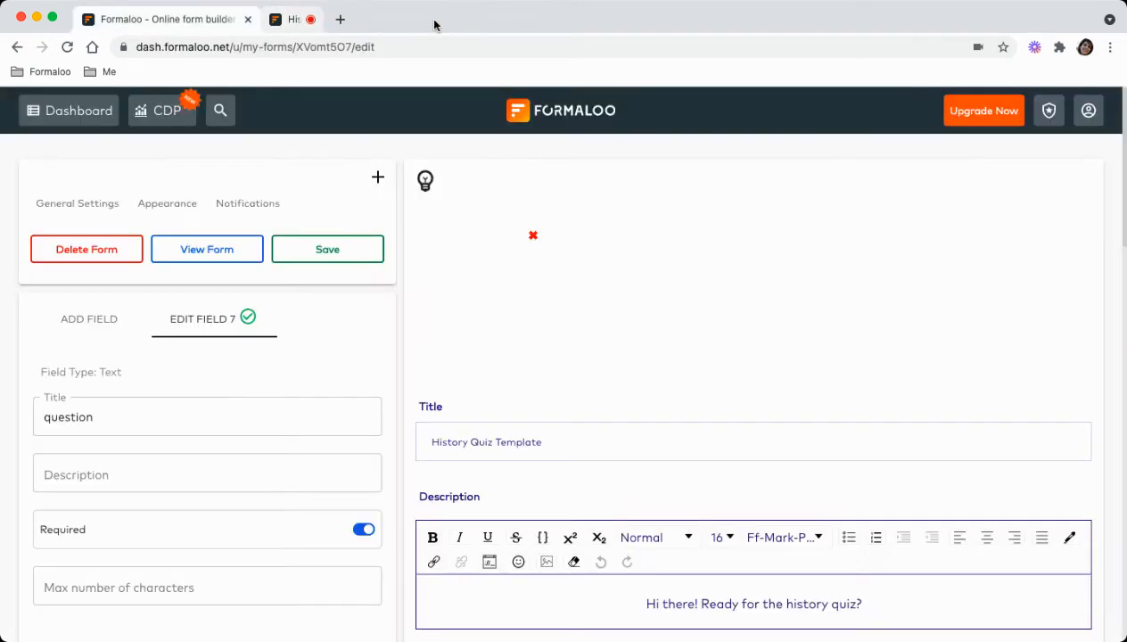
# Go to the dashboard and open the History Quiz Template - Copy card's action menu
pyautogui.click(310, 18)
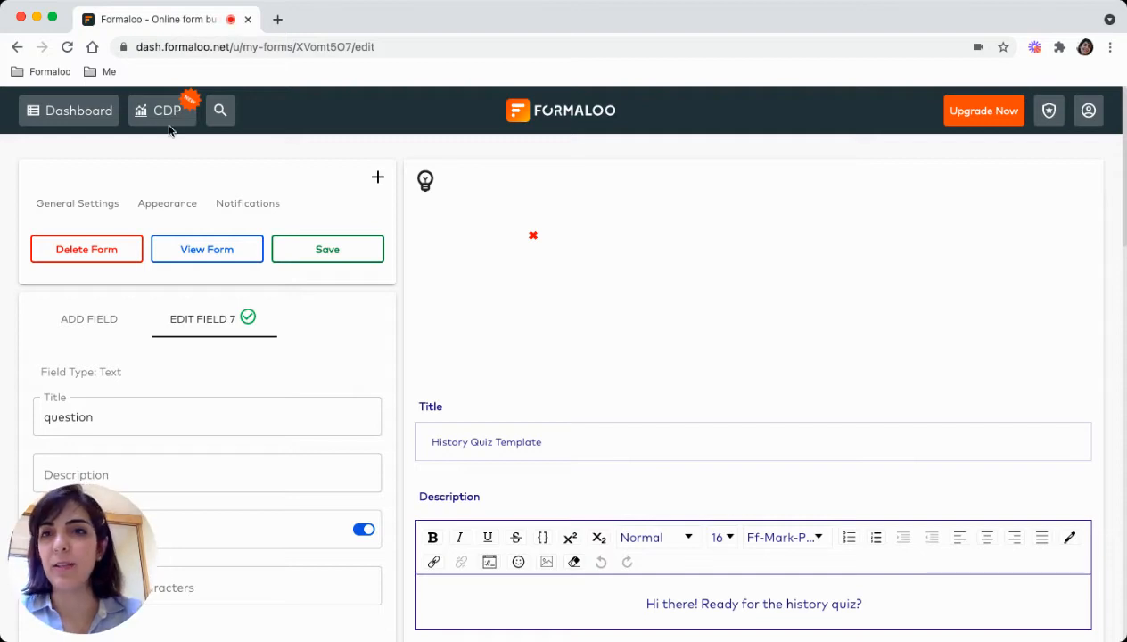
pyautogui.moveTo(797, 149)
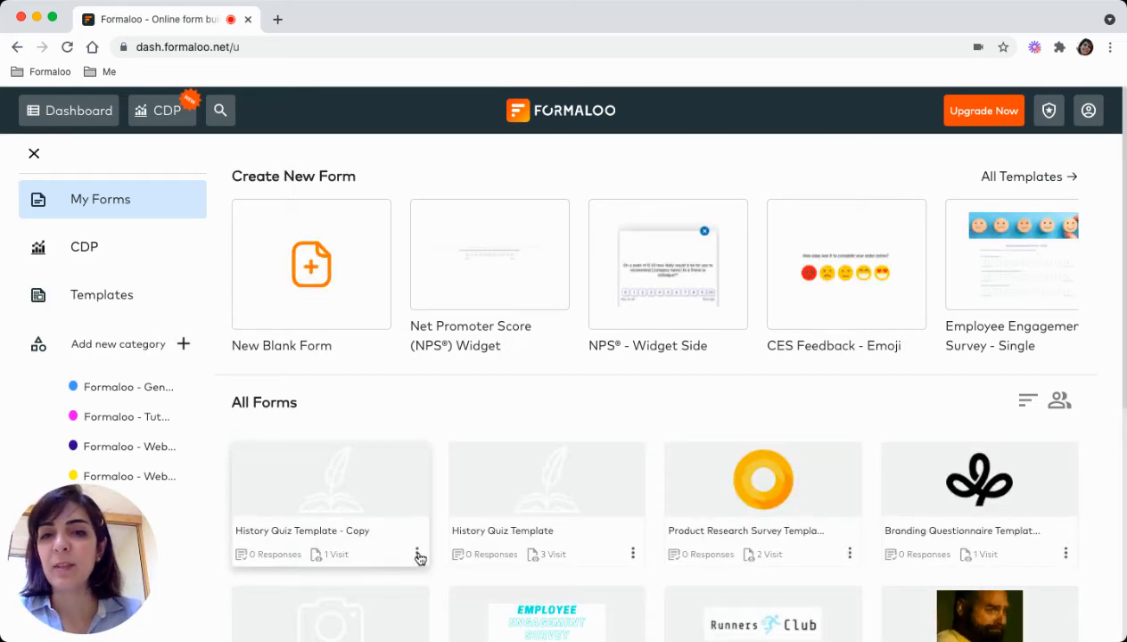
pyautogui.click(418, 553)
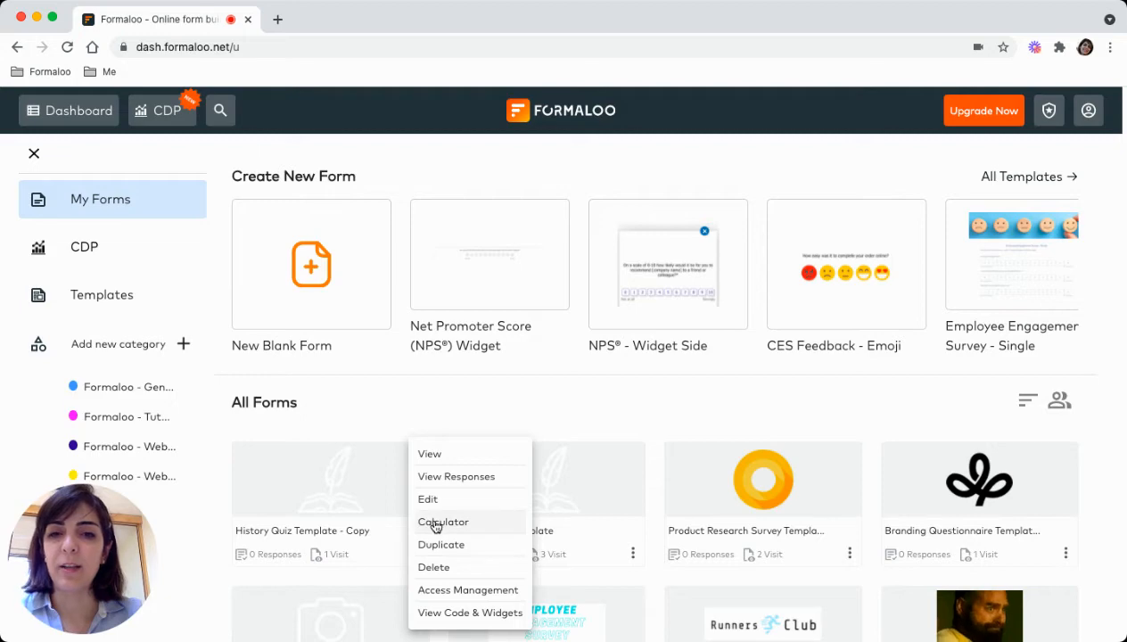
# Open the Calculator, dismiss the tour tip, and select the Aztec question
pyautogui.click(443, 521)
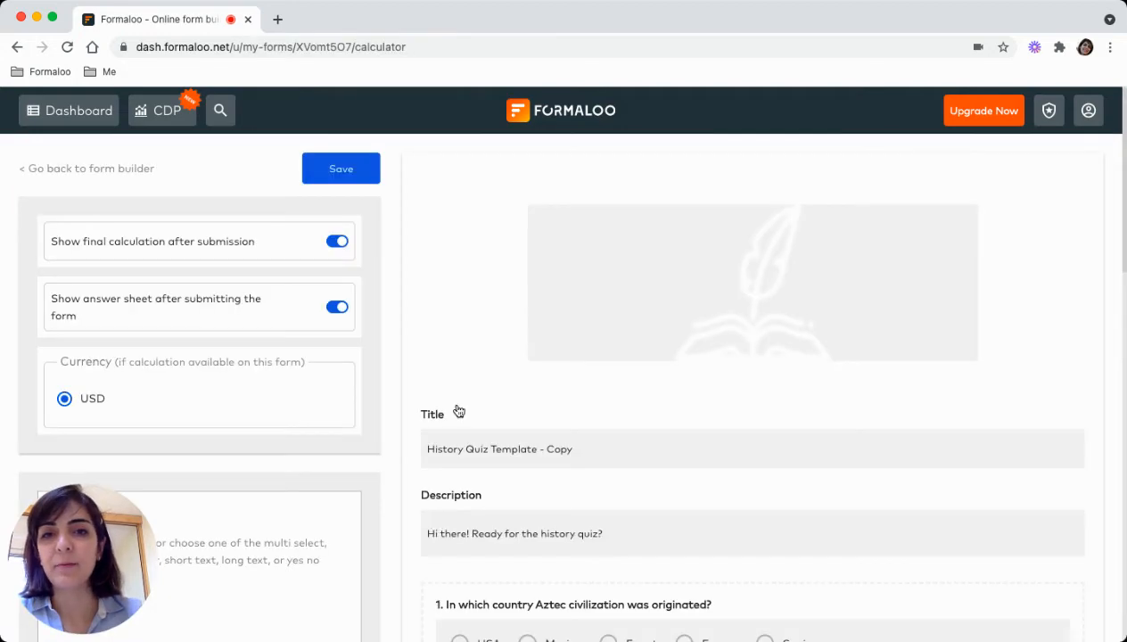
pyautogui.scroll(-3)
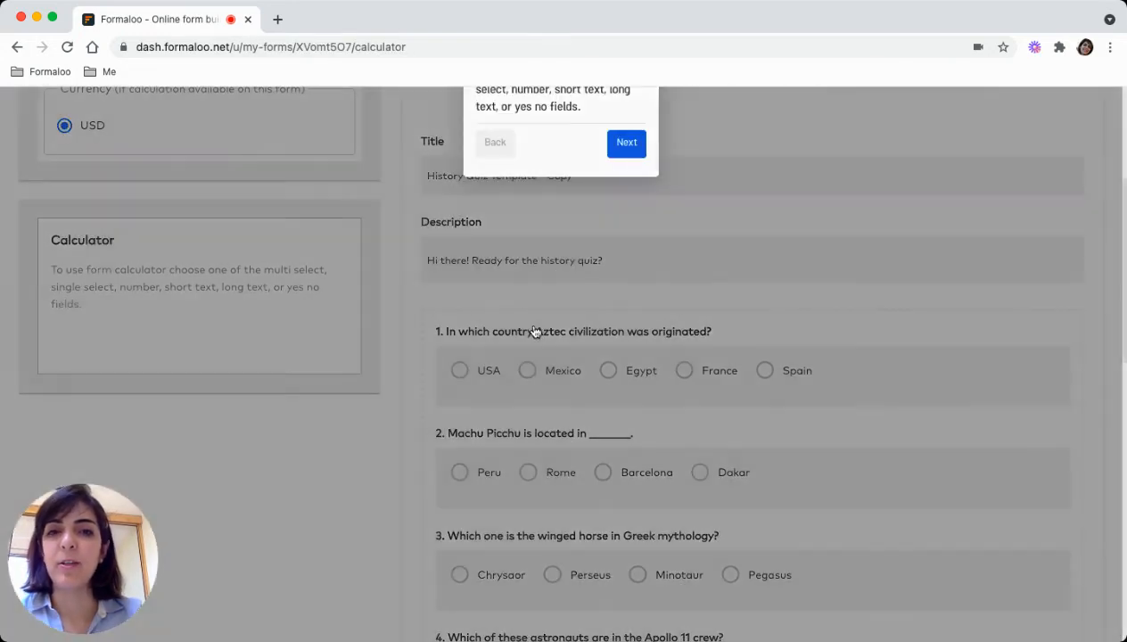
pyautogui.click(626, 142)
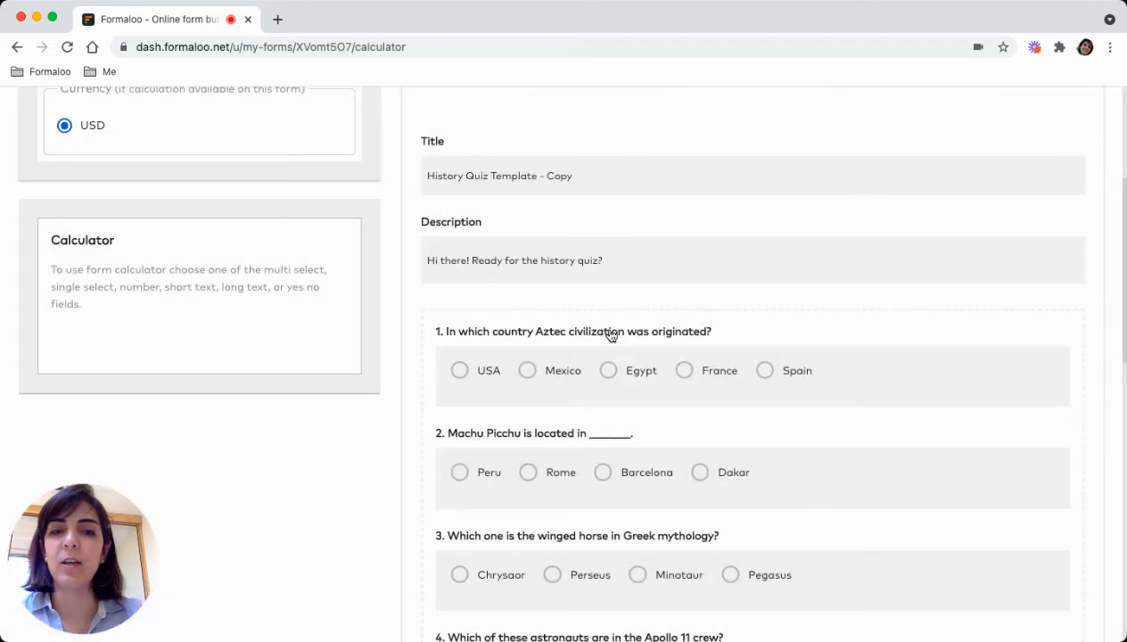
pyautogui.click(575, 330)
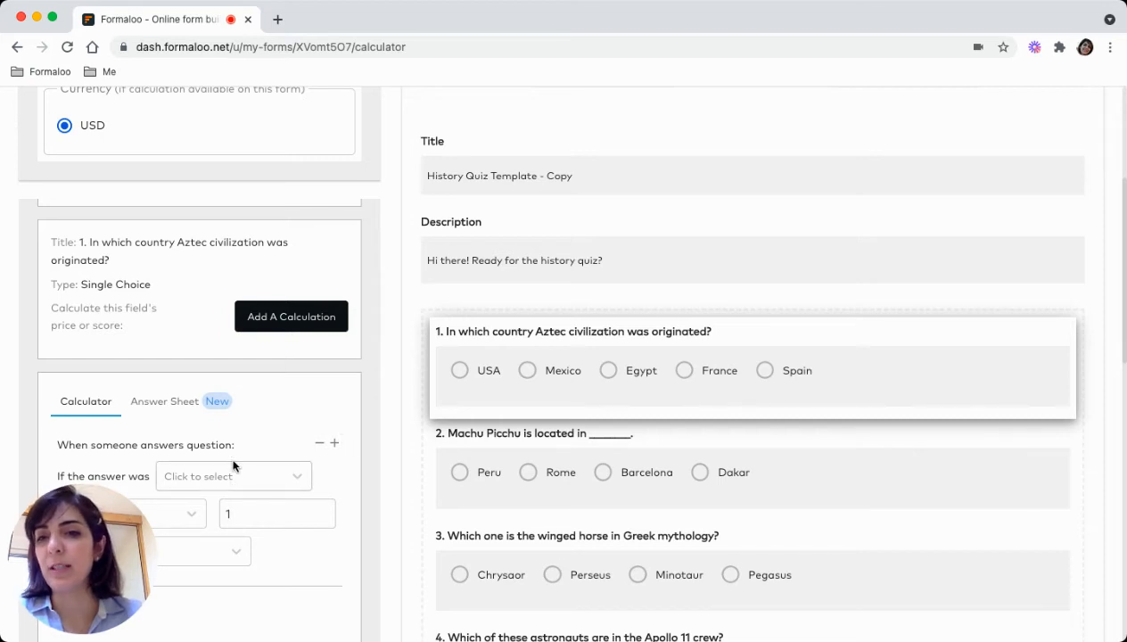
# Set the Aztec question rule: if the answer is USA, add 2 to Score
pyautogui.click(232, 475)
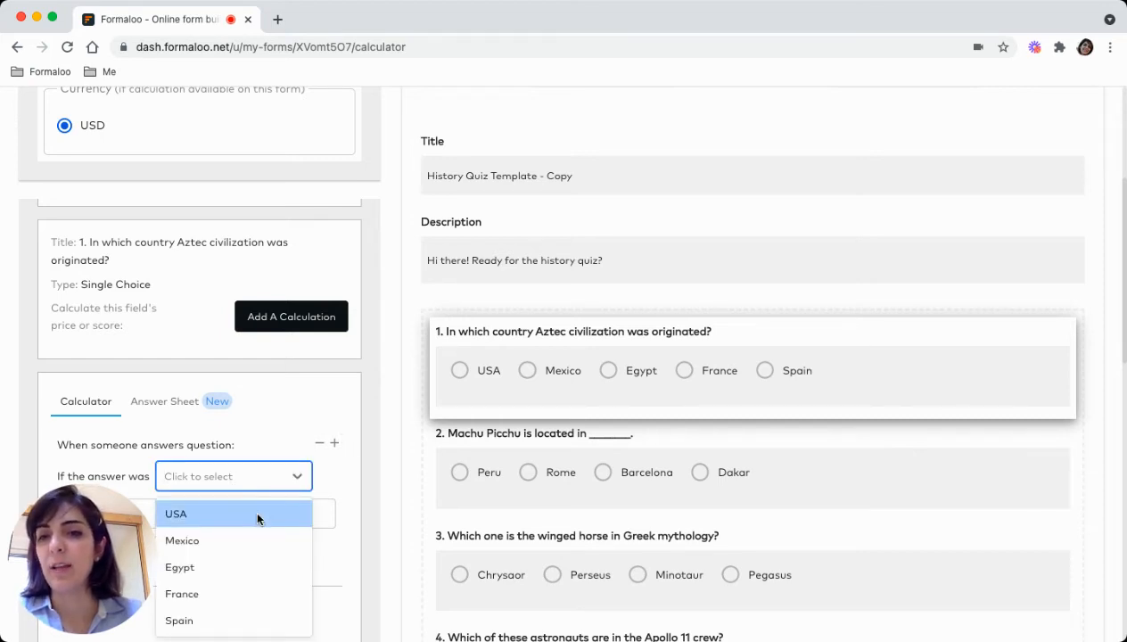
pyautogui.click(175, 513)
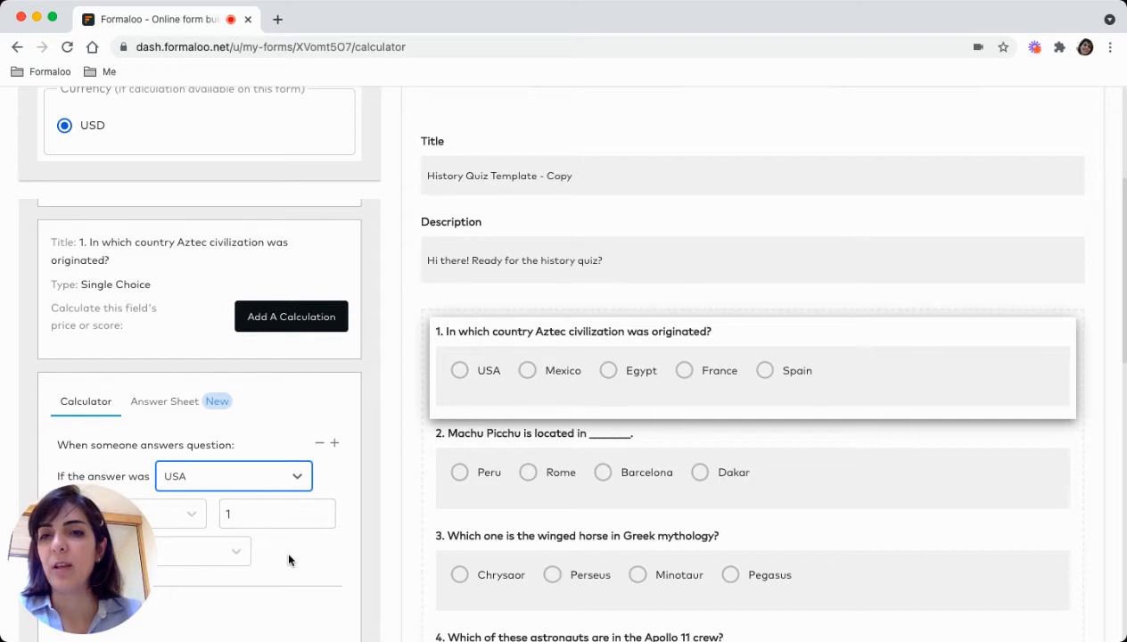
pyautogui.scroll(-3)
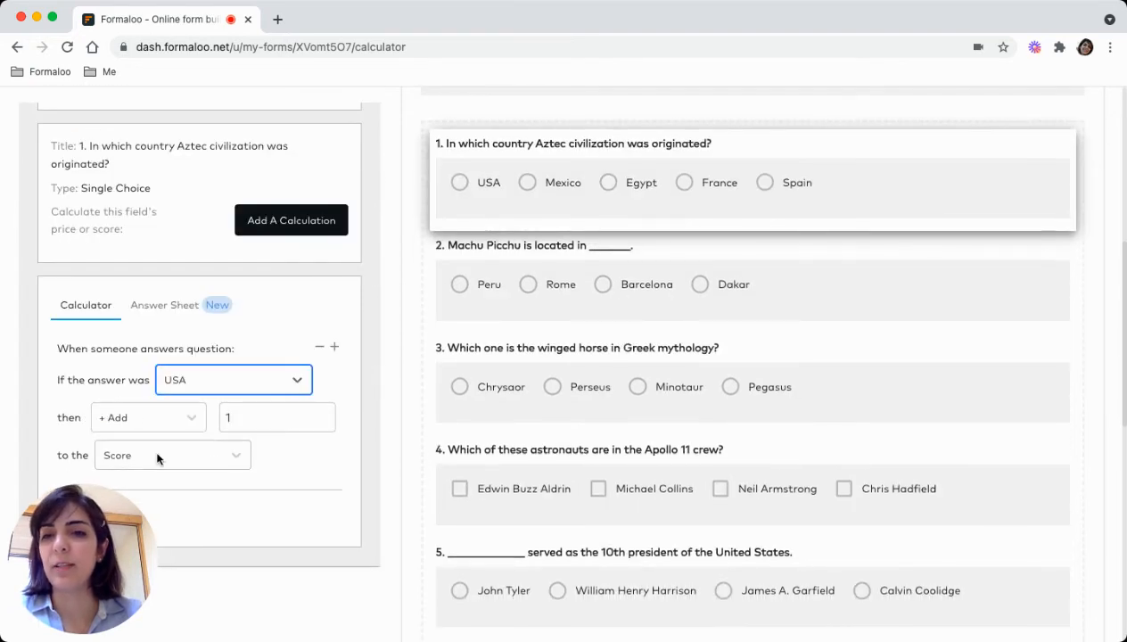
pyautogui.click(276, 417)
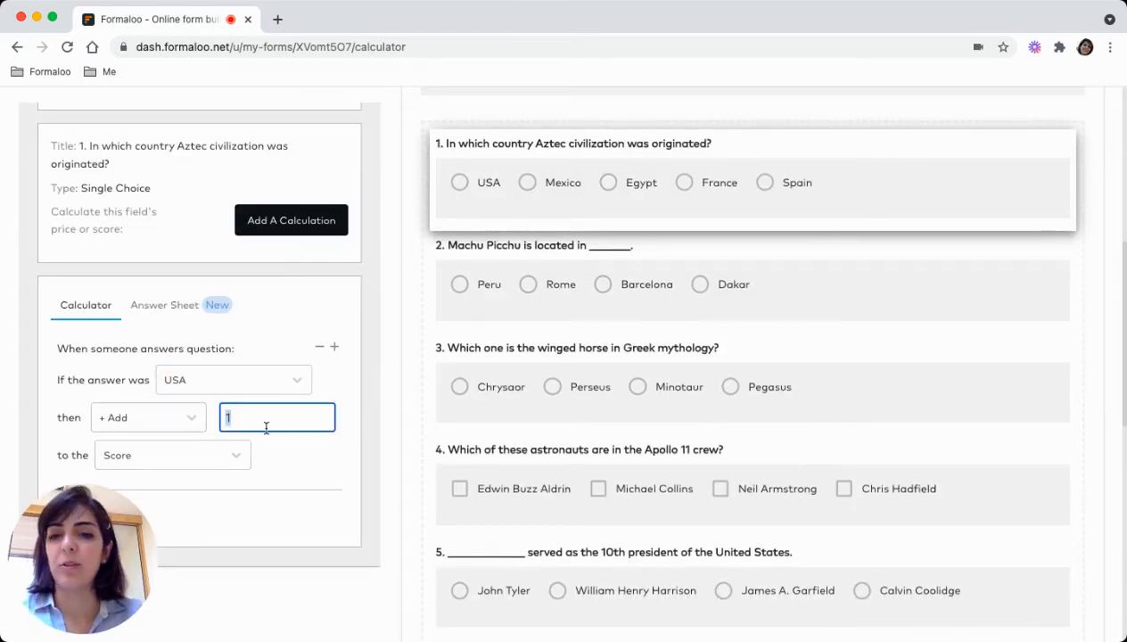
pyautogui.write('2')
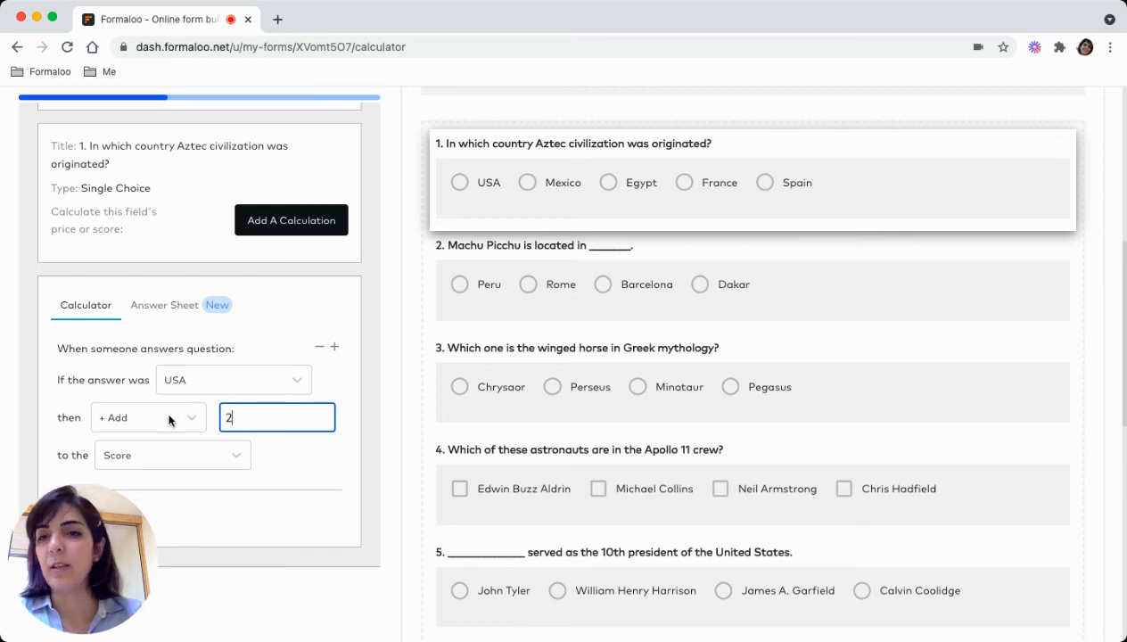
pyautogui.click(143, 417)
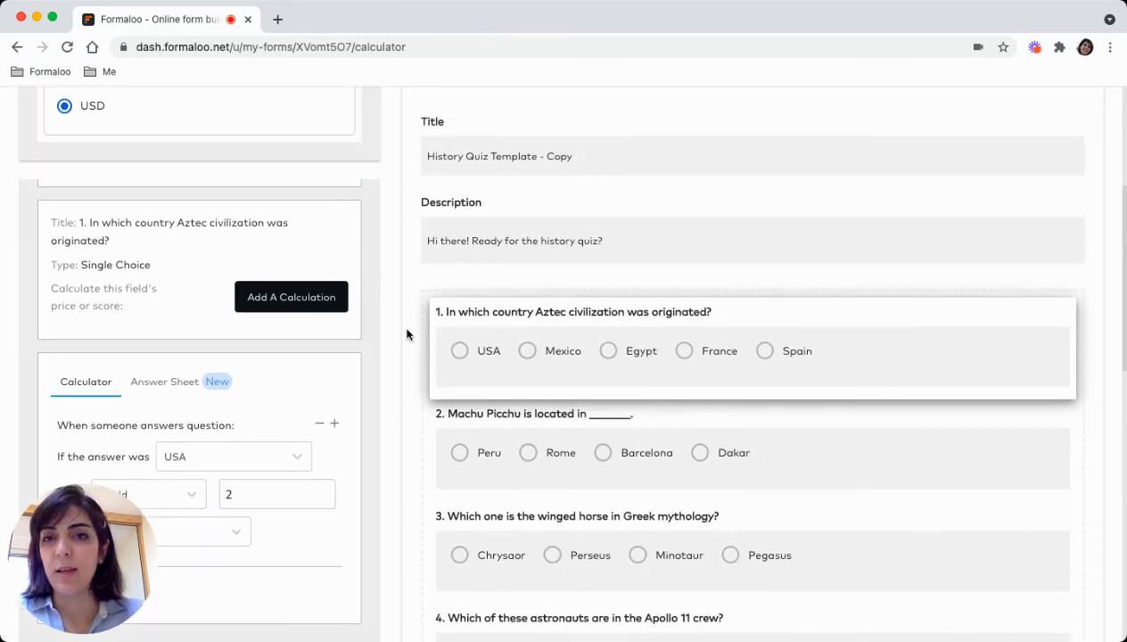
pyautogui.scroll(3)
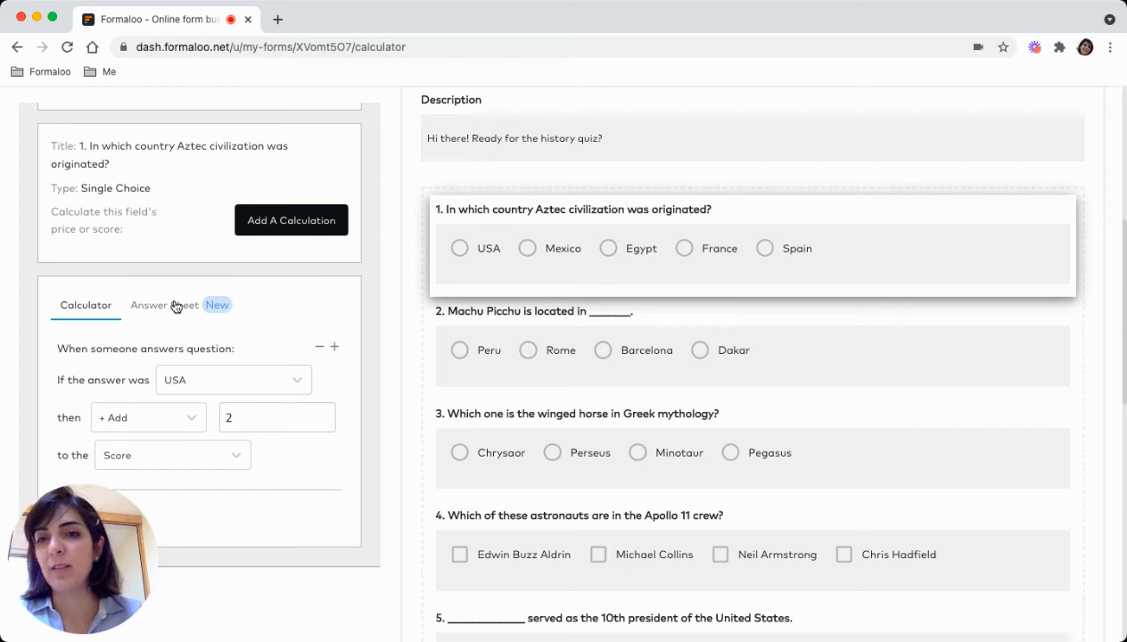
# Open the Answer Sheet section for the Aztec question
pyautogui.click(164, 305)
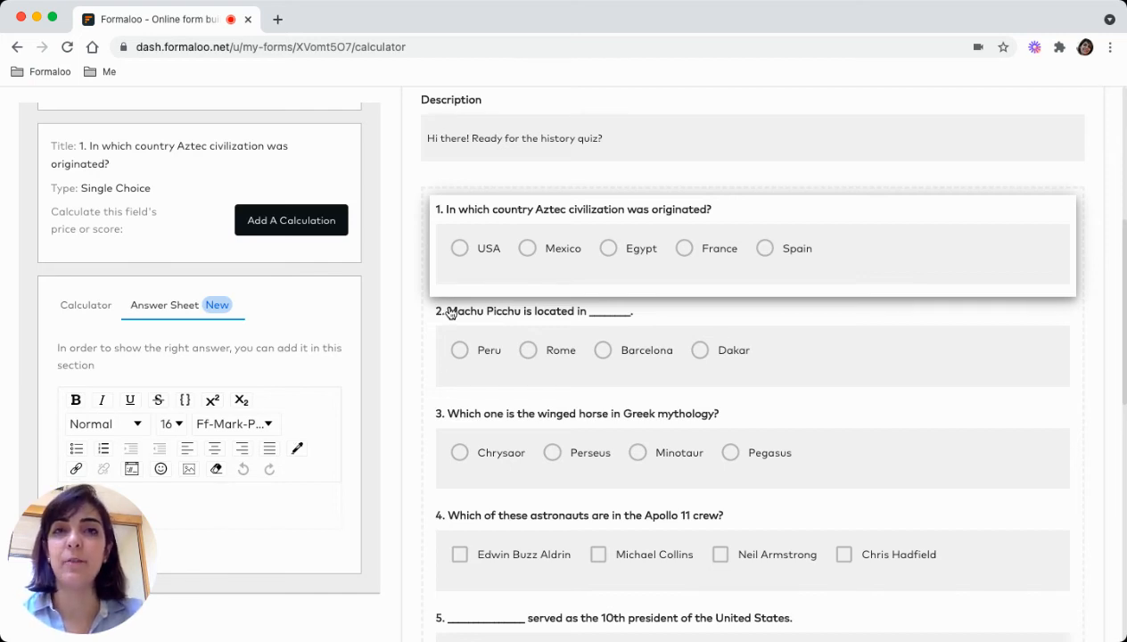
pyautogui.moveTo(399, 254)
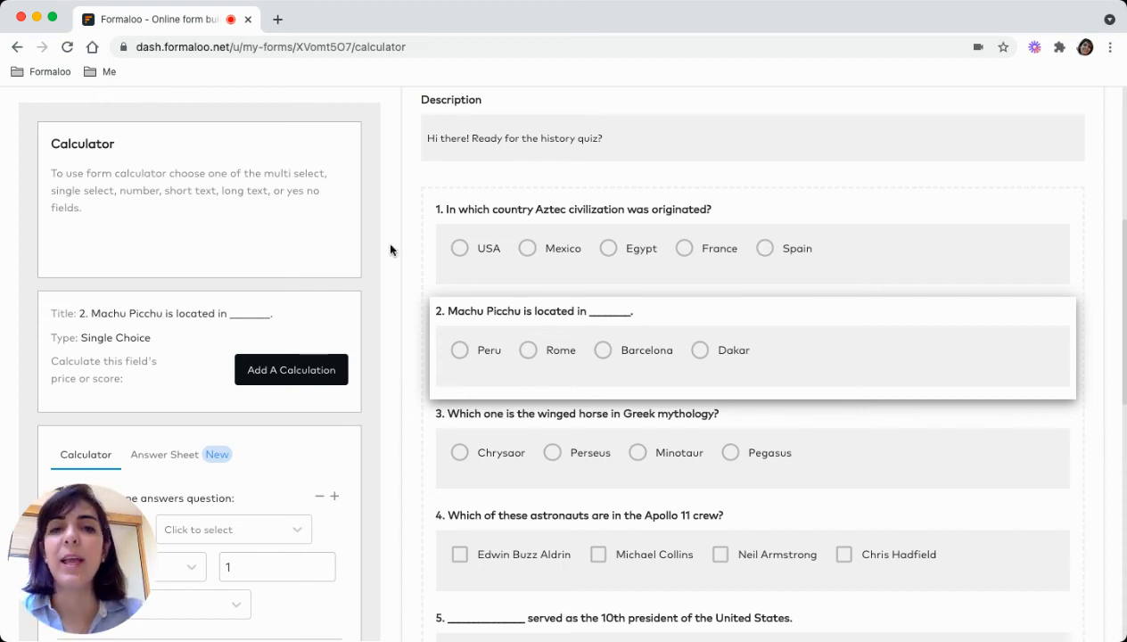
pyautogui.moveTo(372, 283)
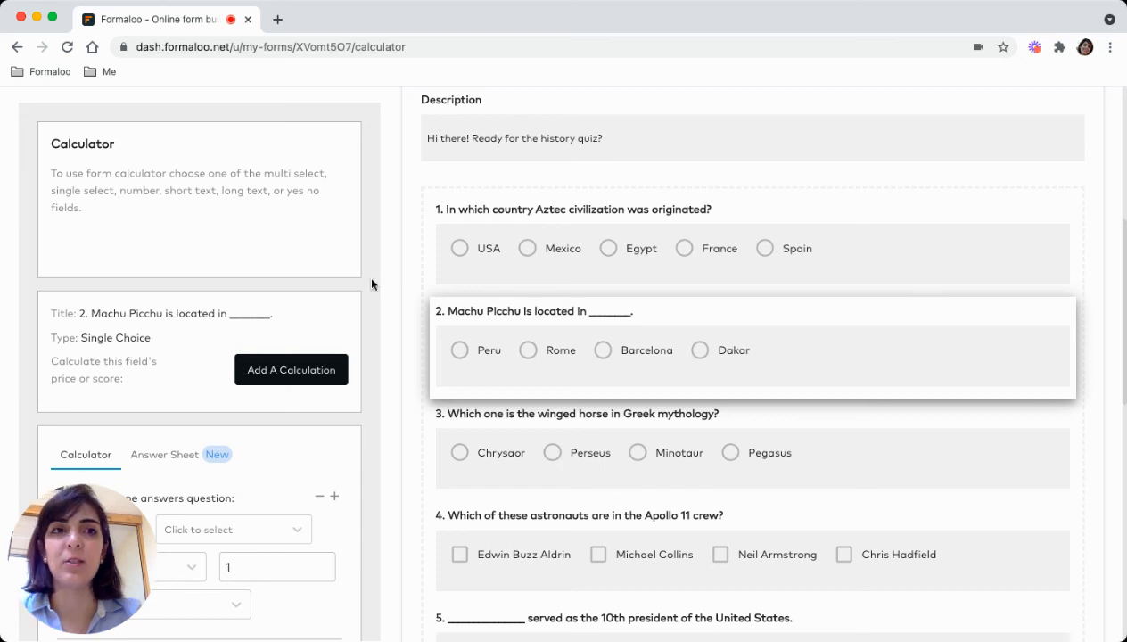
pyautogui.moveTo(543, 262)
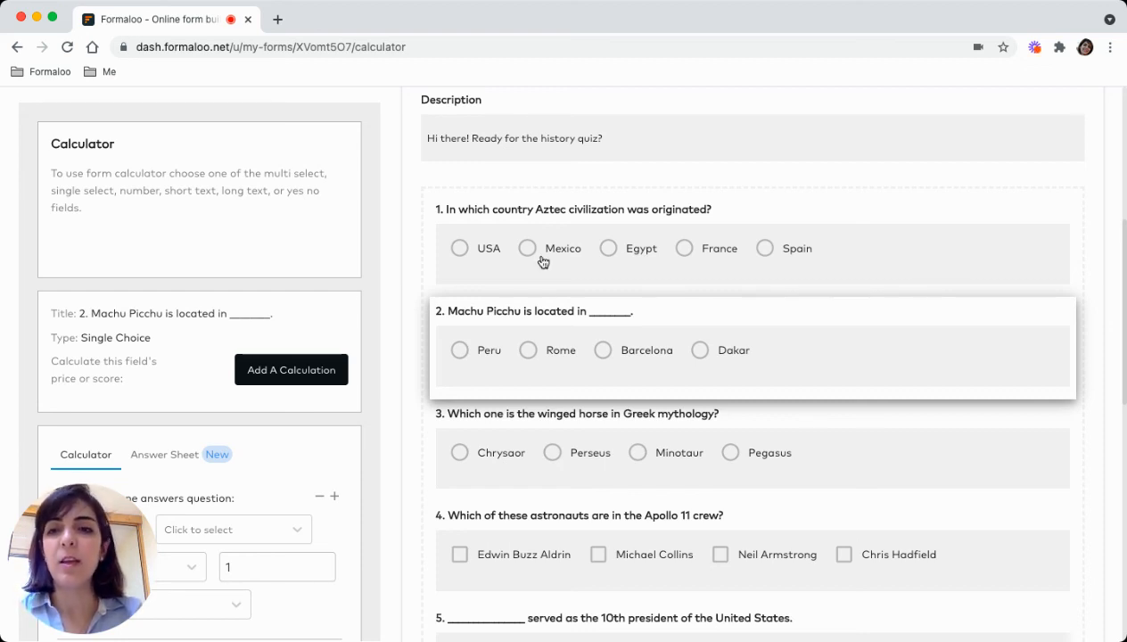
pyautogui.scroll(3)
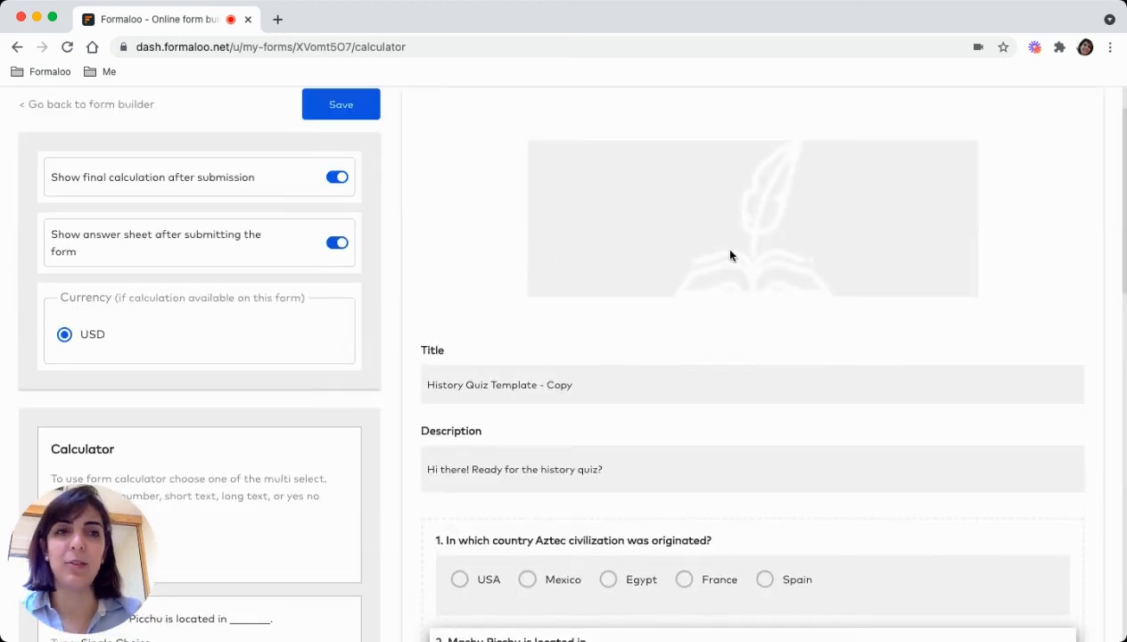